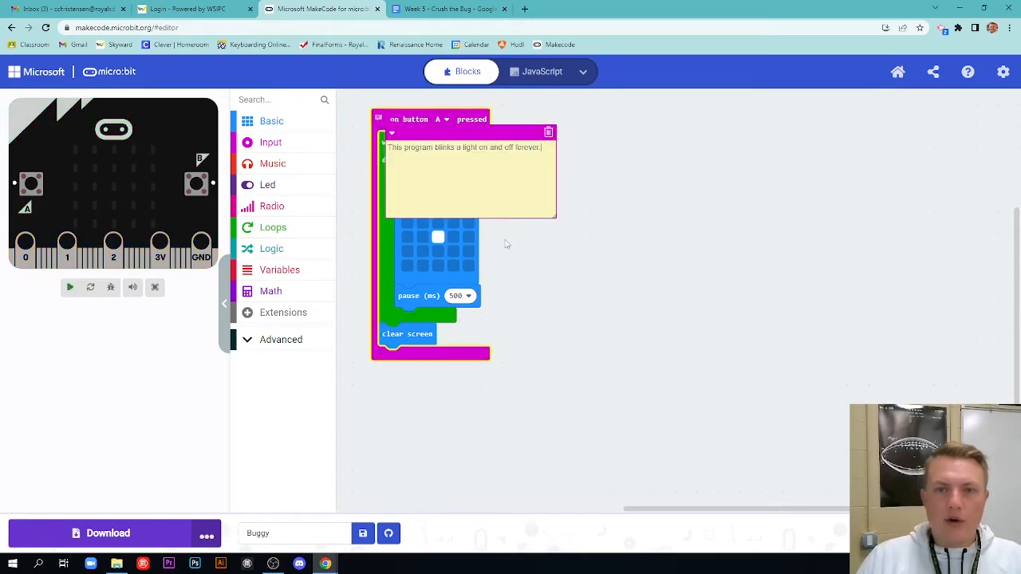
Step: Run the Buggy program in the simulator, trigger button A to light the centre LED, and hide the comment
{"action": "left_click", "coordinate": [71, 287]}
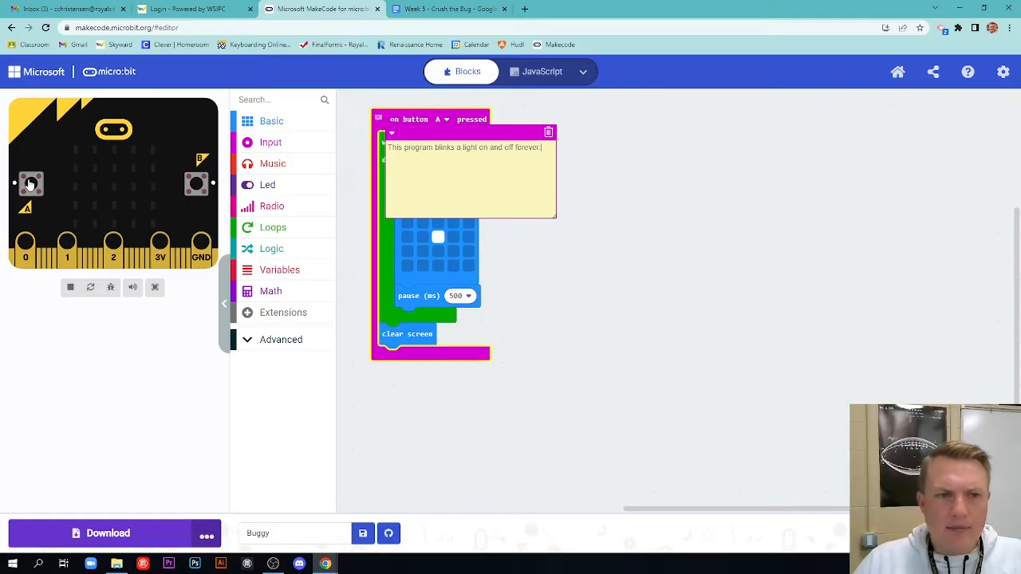
{"action": "left_click", "coordinate": [31, 182]}
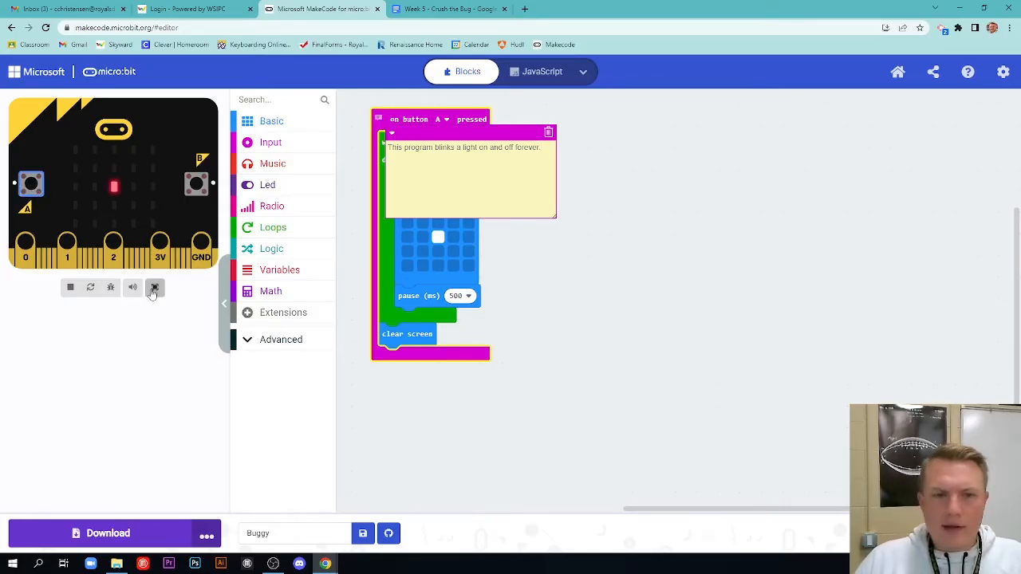
{"action": "left_click", "coordinate": [155, 287]}
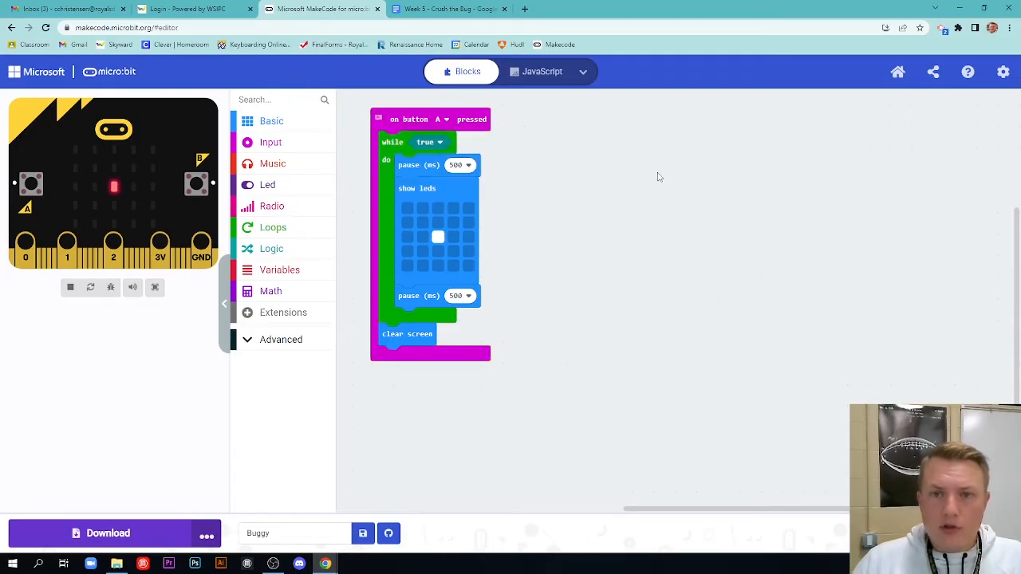
{"action": "left_click", "coordinate": [450, 10]}
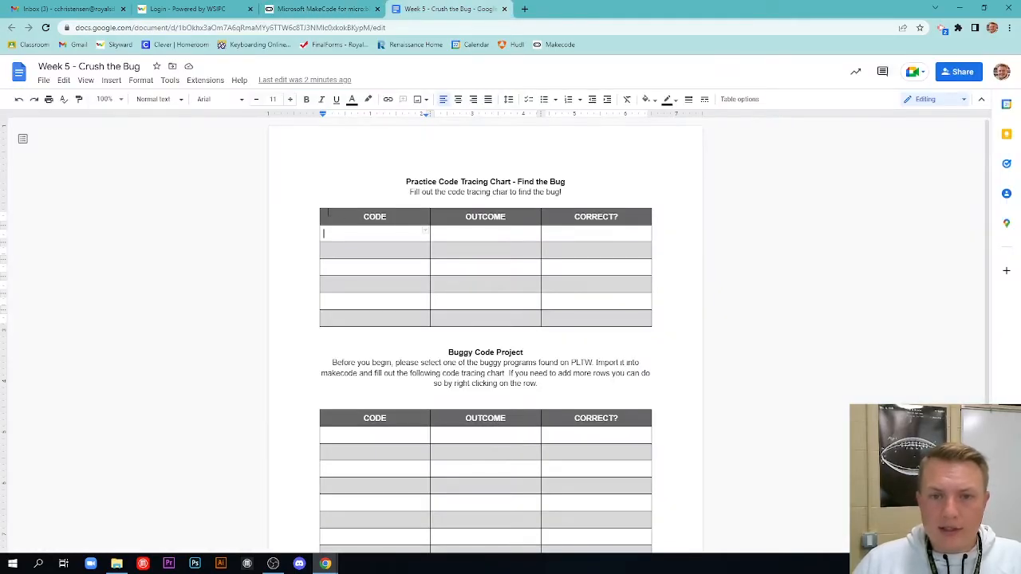
{"action": "scroll", "scroll_direction": "down", "scroll_amount": 3}
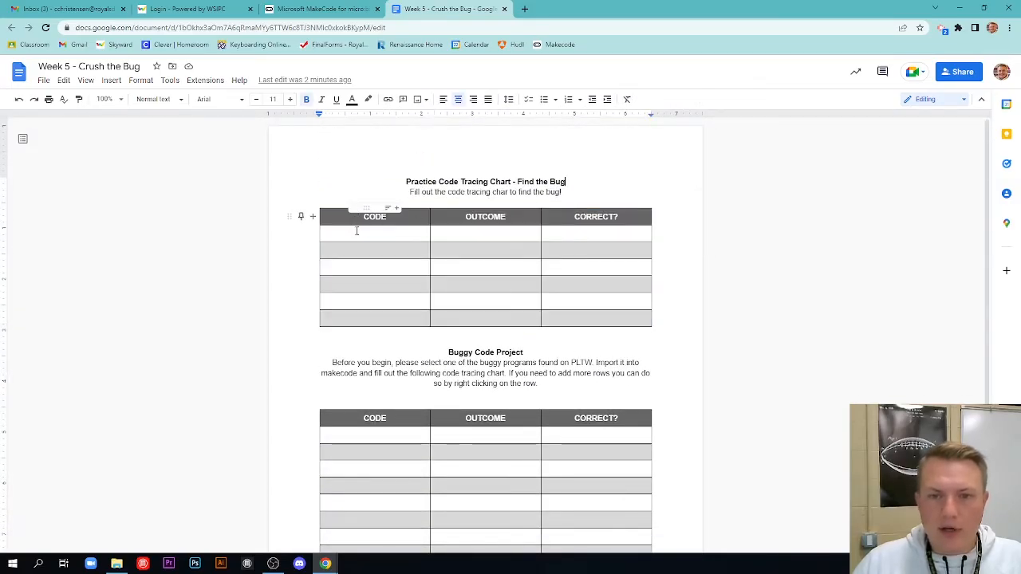
{"action": "left_click", "coordinate": [485, 249]}
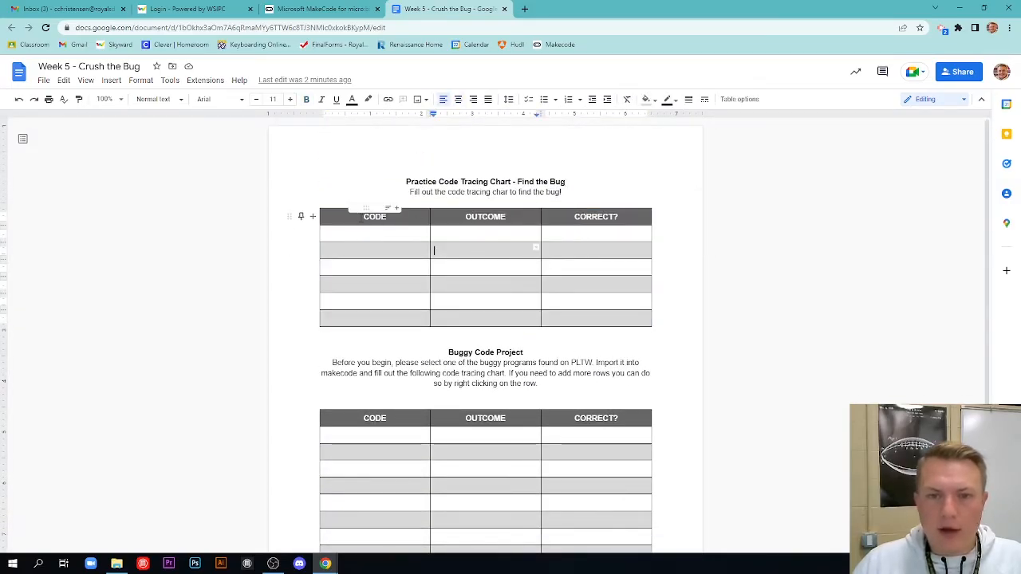
{"action": "left_click", "coordinate": [322, 10]}
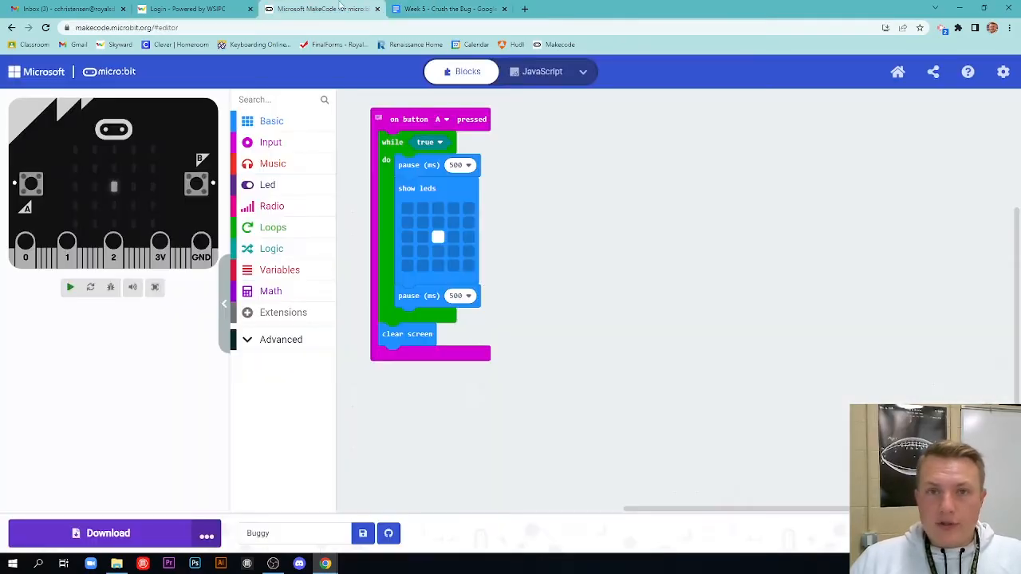
{"action": "mouse_move", "coordinate": [571, 366]}
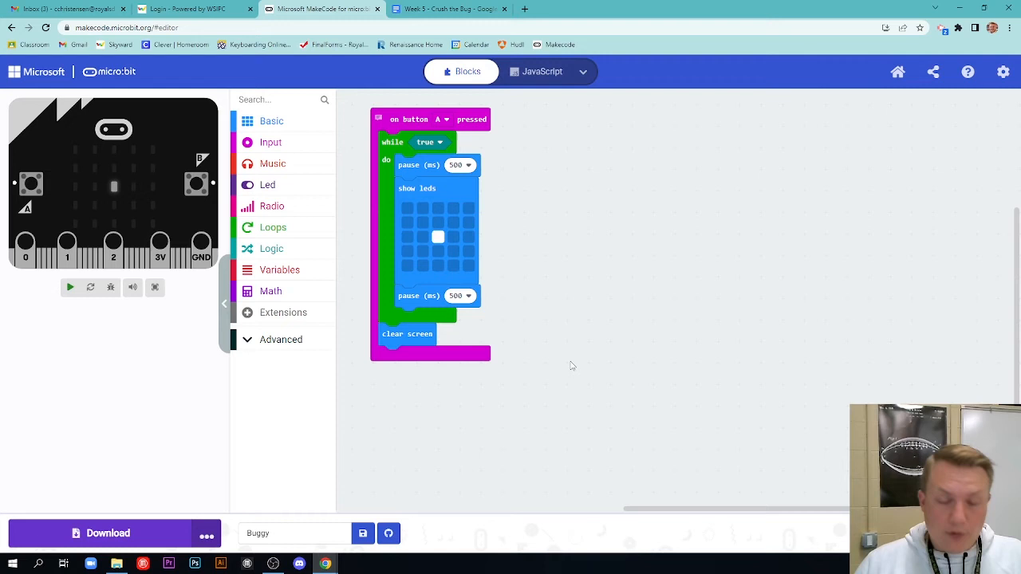
{"action": "mouse_move", "coordinate": [563, 295]}
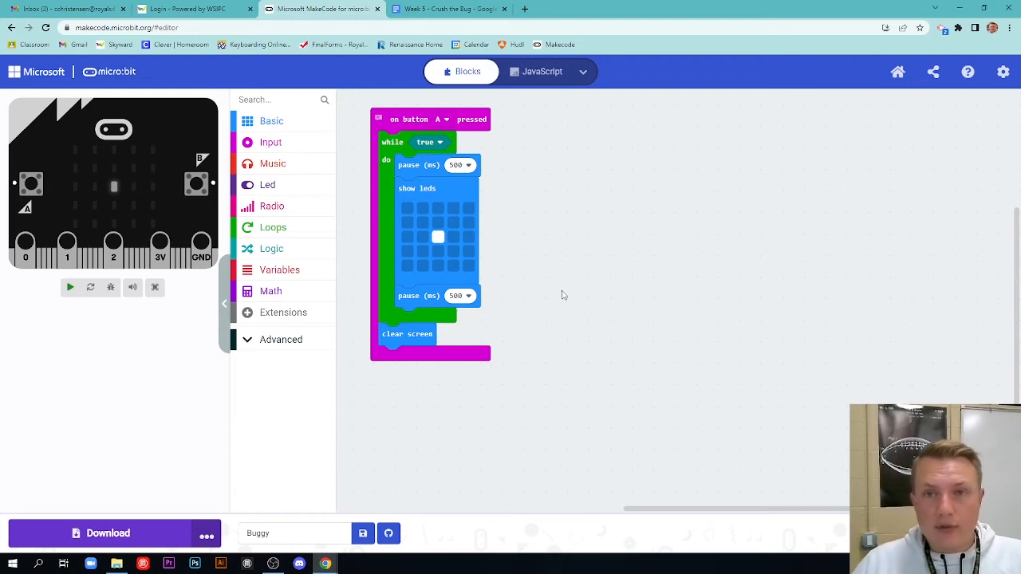
{"action": "mouse_move", "coordinate": [623, 211]}
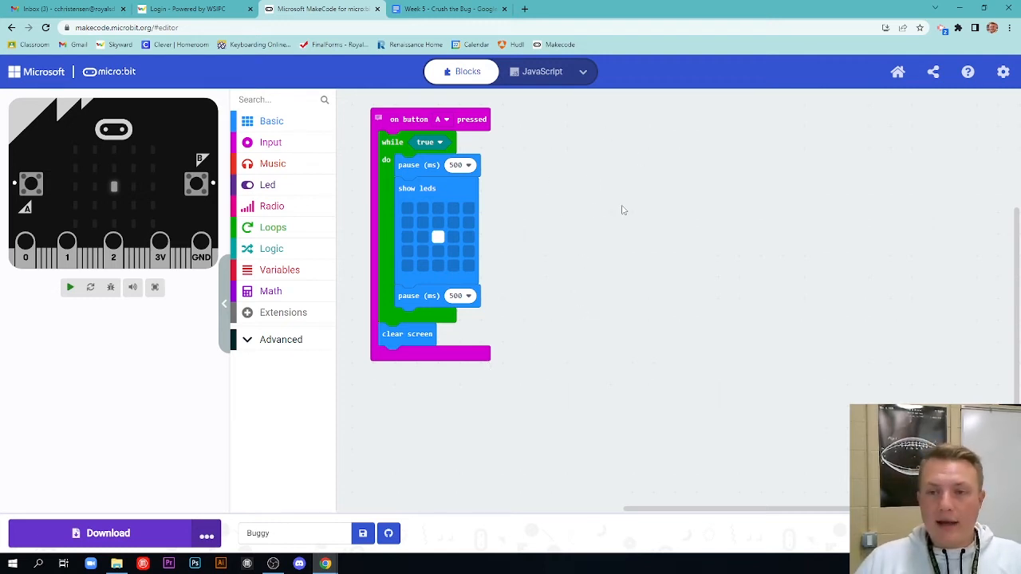
{"action": "mouse_move", "coordinate": [559, 165]}
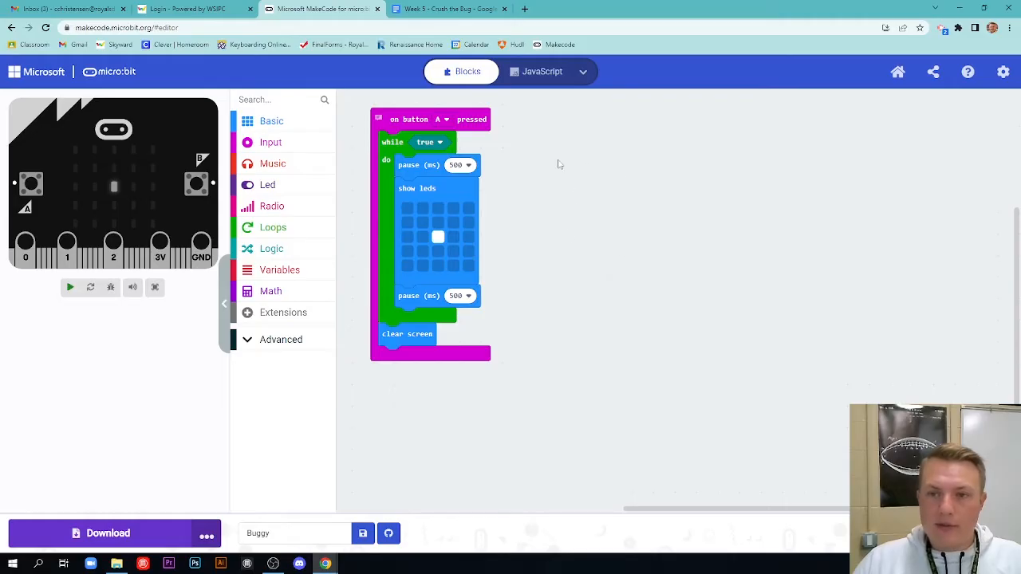
{"action": "mouse_move", "coordinate": [590, 196]}
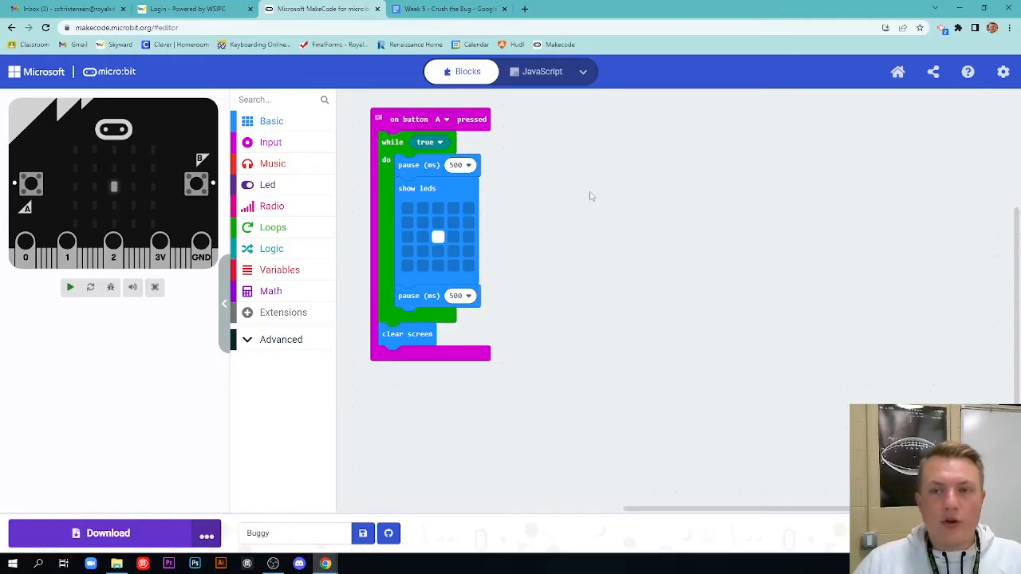
{"action": "mouse_move", "coordinate": [592, 169]}
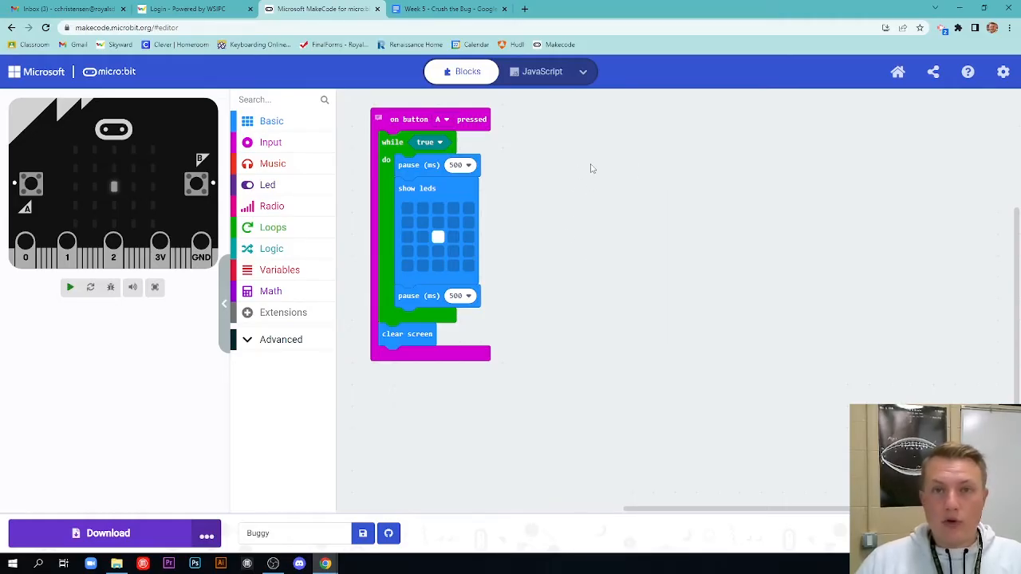
{"action": "mouse_move", "coordinate": [541, 183]}
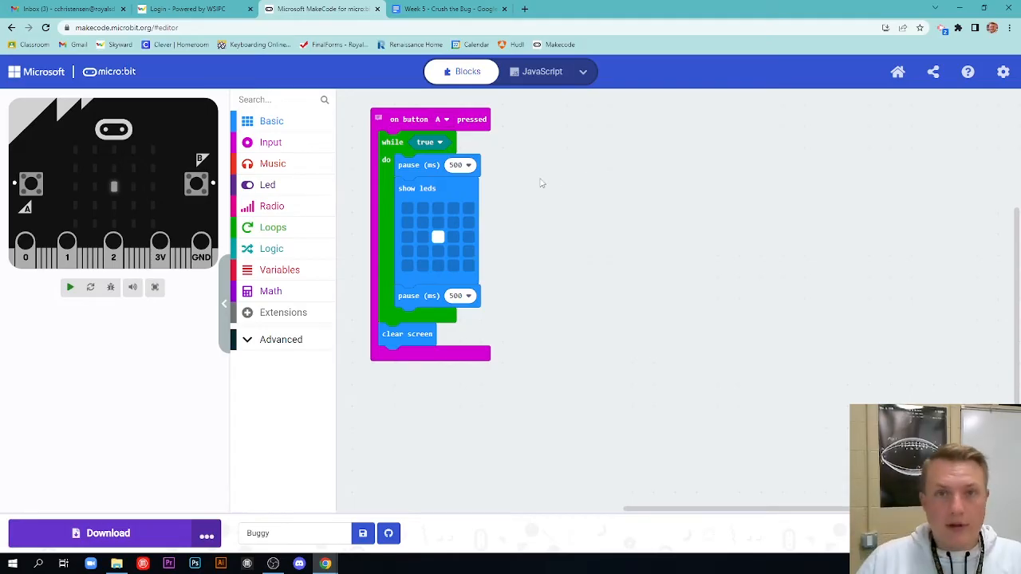
Step: Save a PNG snapshot of the block program and return to the tracing chart document
{"action": "right_click", "coordinate": [543, 182]}
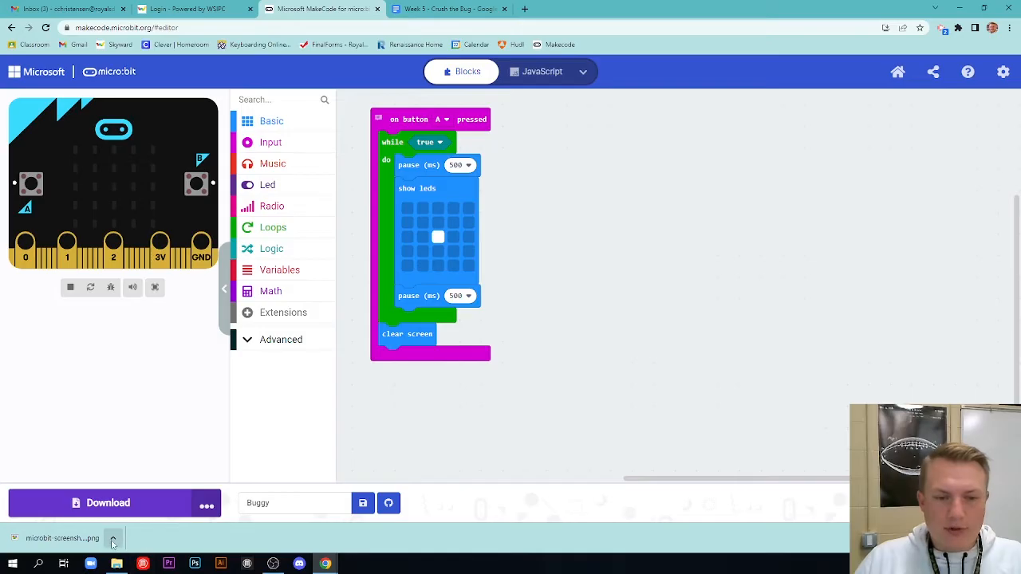
{"action": "left_click", "coordinate": [112, 539]}
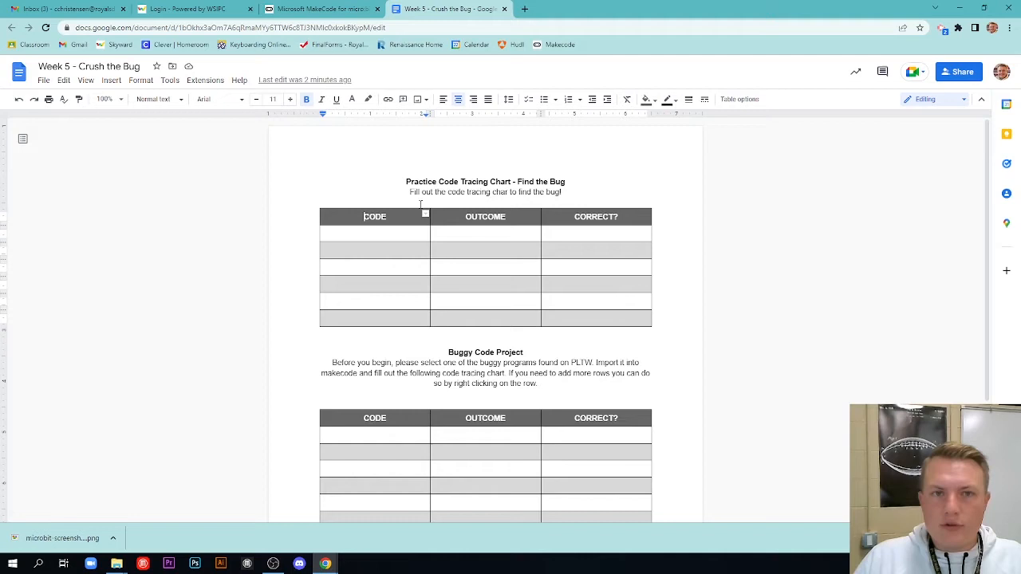
Step: Insert the micro:bit block program screenshot into the first CODE cell of the Find the Bug chart
{"action": "left_click", "coordinate": [348, 233]}
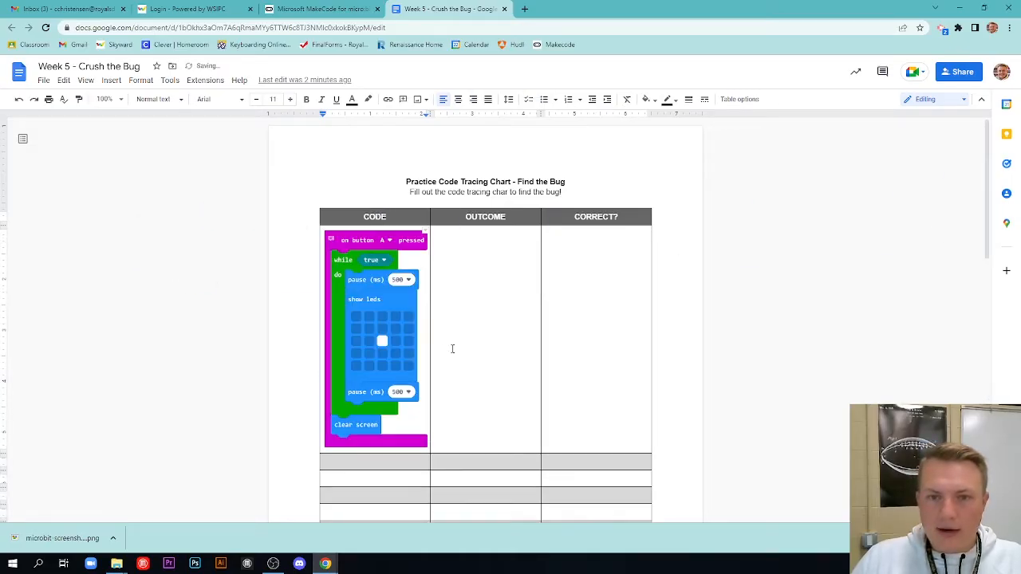
{"action": "scroll", "scroll_direction": "down", "scroll_amount": 3}
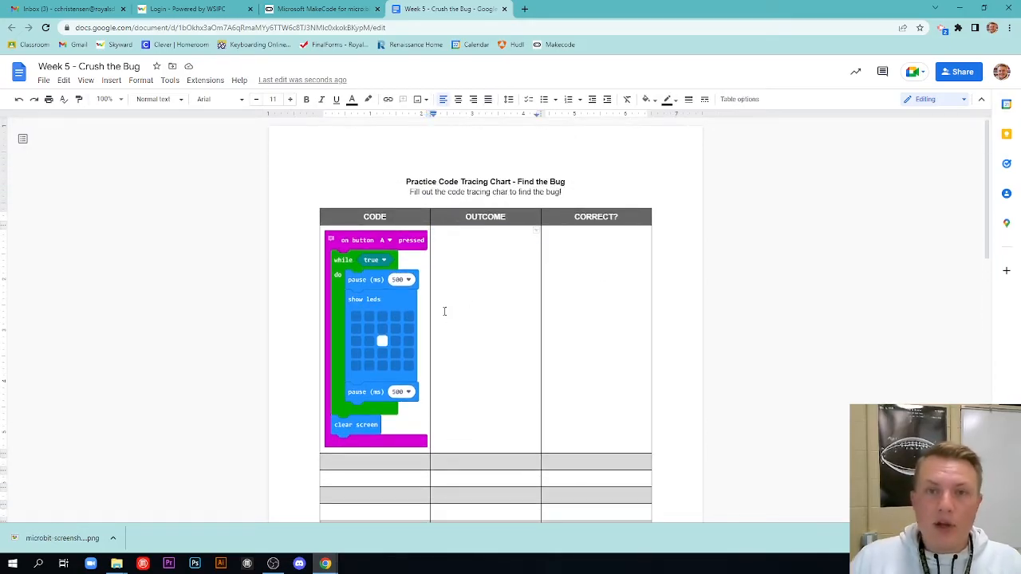
{"action": "mouse_move", "coordinate": [383, 277]}
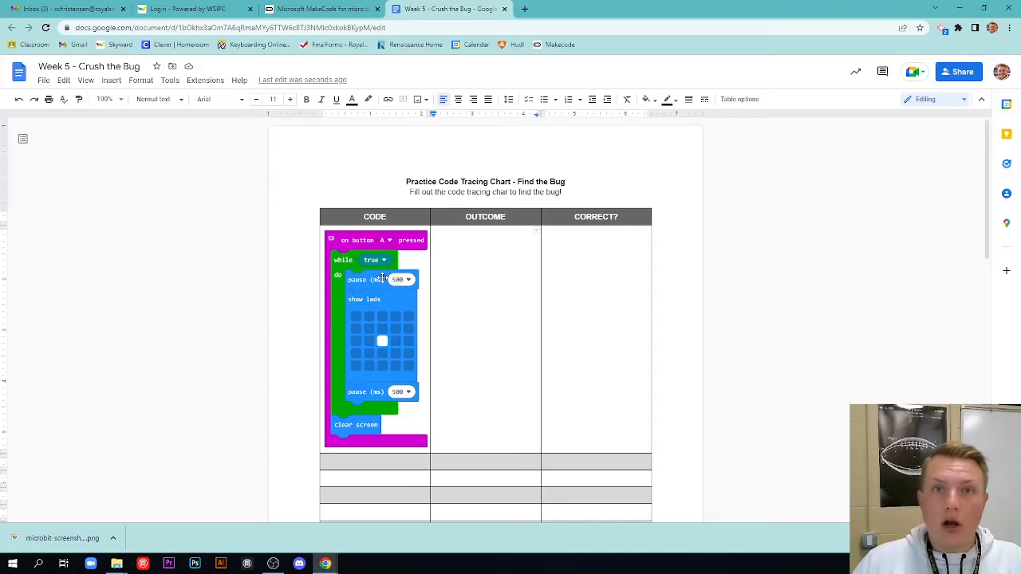
{"action": "mouse_move", "coordinate": [845, 319]}
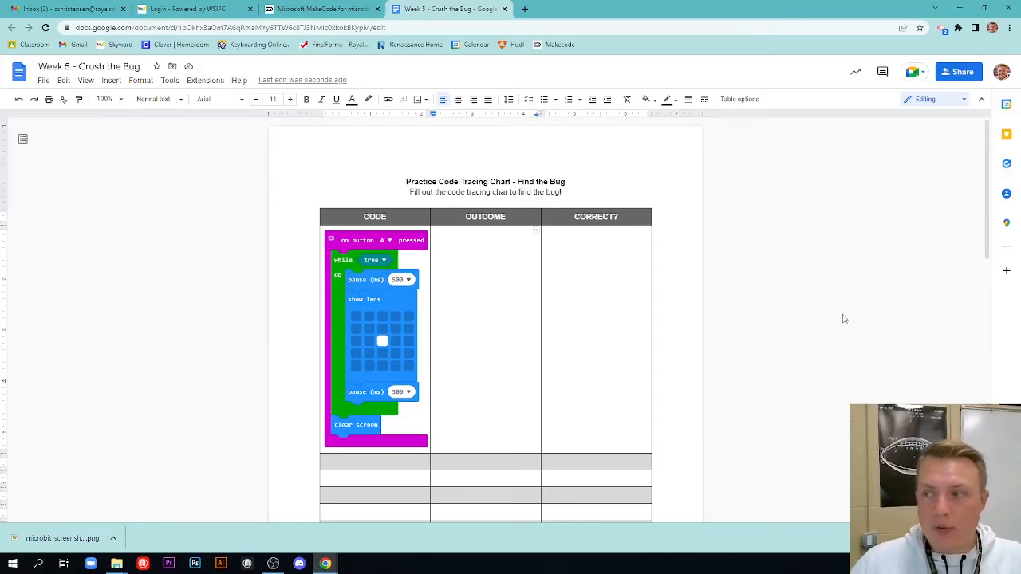
{"action": "left_click", "coordinate": [456, 244]}
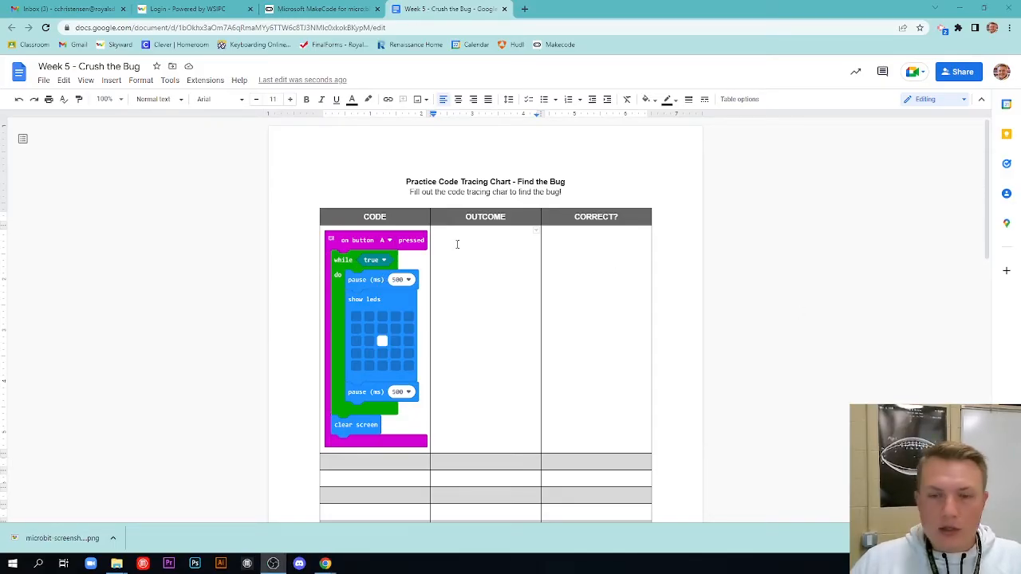
{"action": "left_click", "coordinate": [375, 343]}
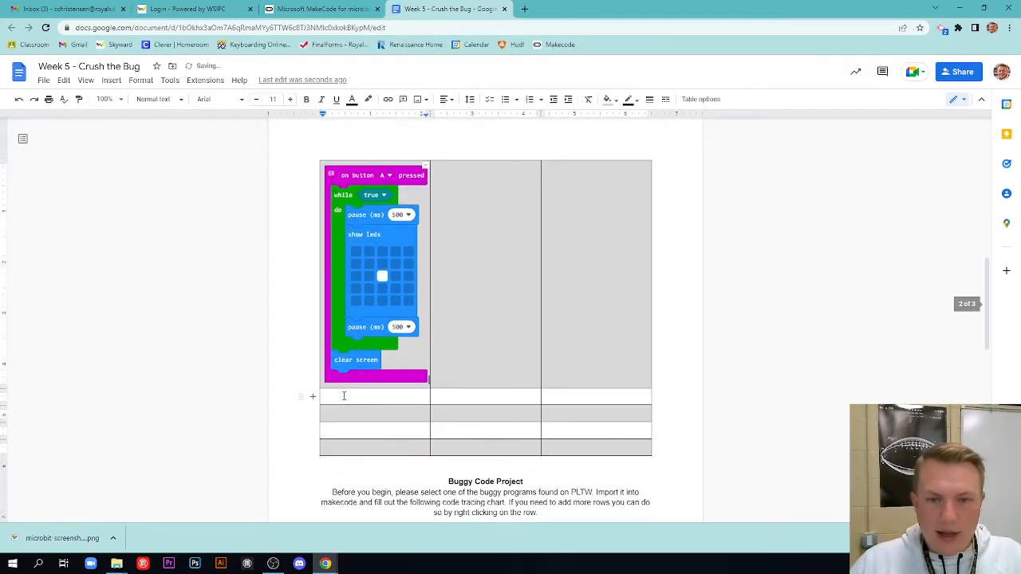
{"action": "scroll", "scroll_direction": "down", "scroll_amount": 3}
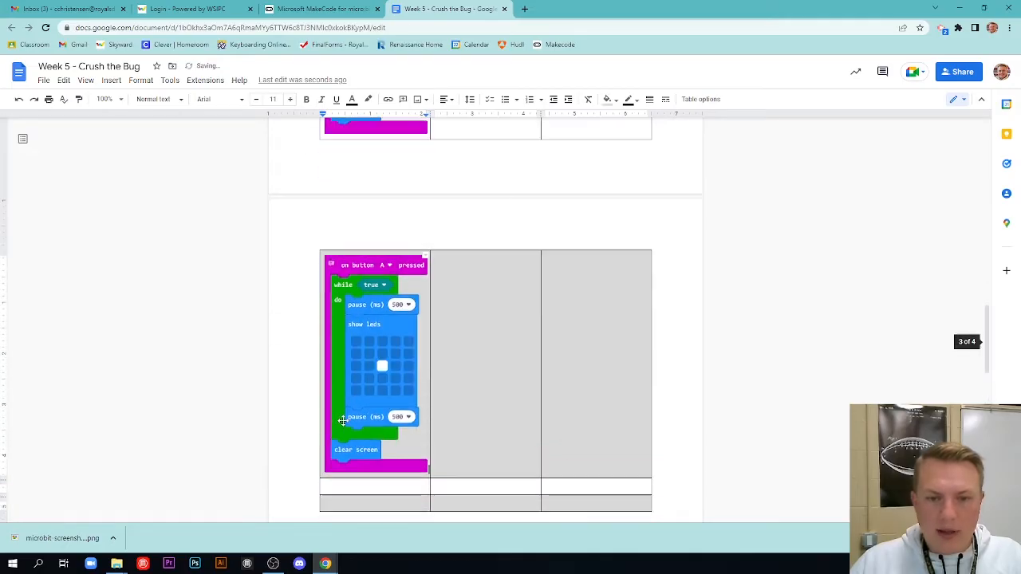
{"action": "scroll", "scroll_direction": "down", "scroll_amount": 3}
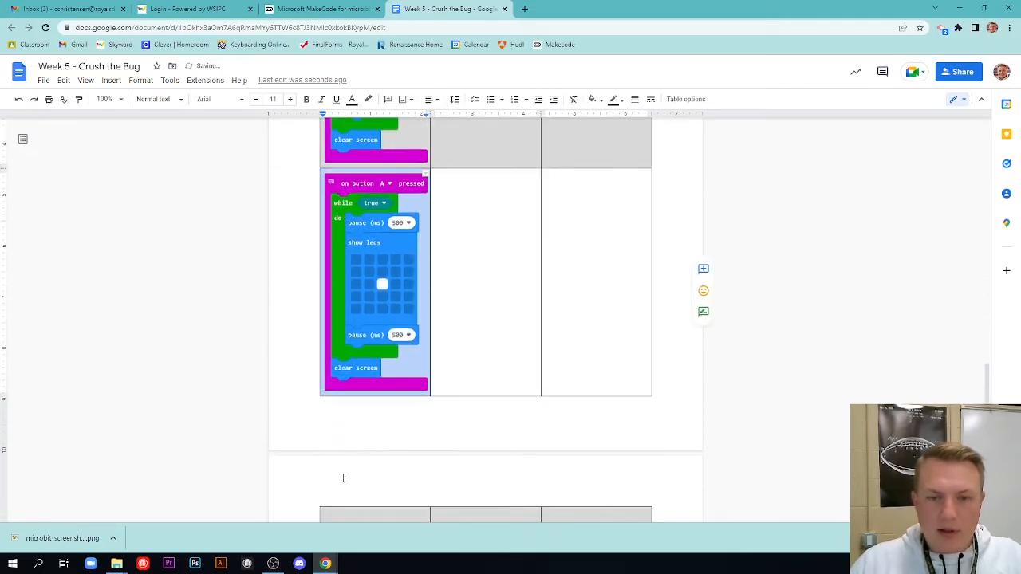
{"action": "scroll", "scroll_direction": "down", "scroll_amount": 3}
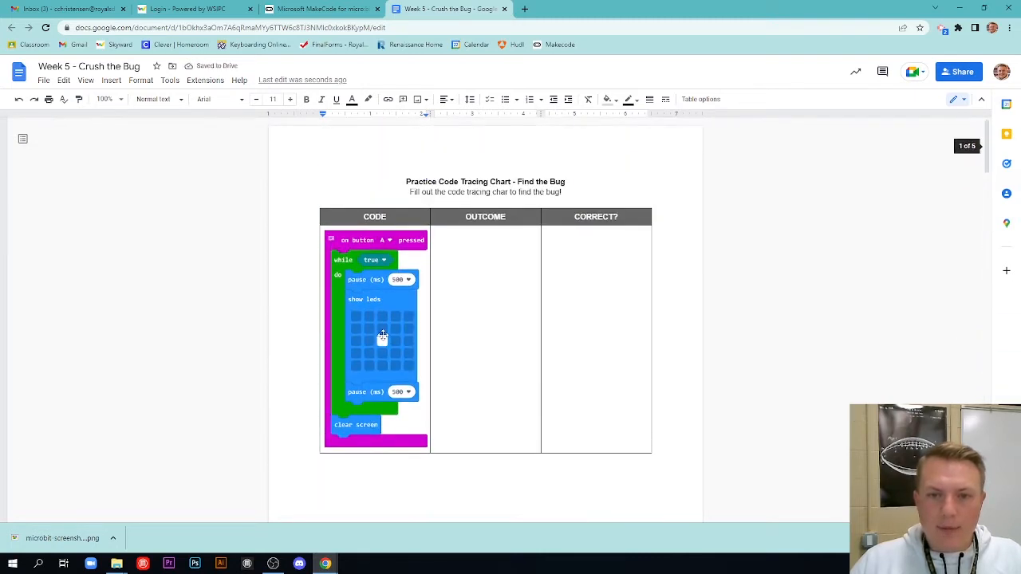
Step: Crop the block image so the A-button event, while loop and pause blocks sit in separate CODE rows
{"action": "left_click", "coordinate": [383, 336]}
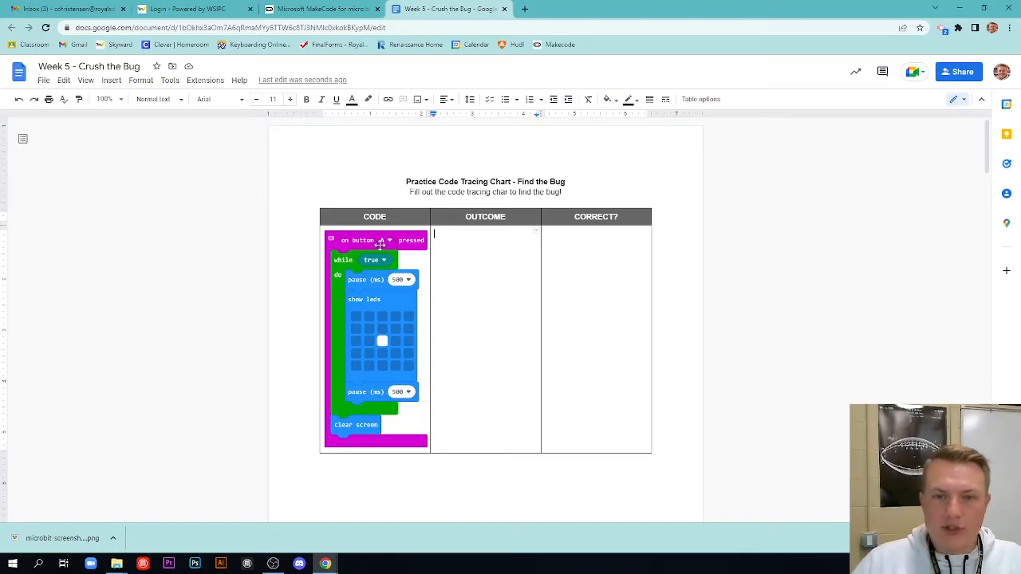
{"action": "left_click", "coordinate": [374, 339]}
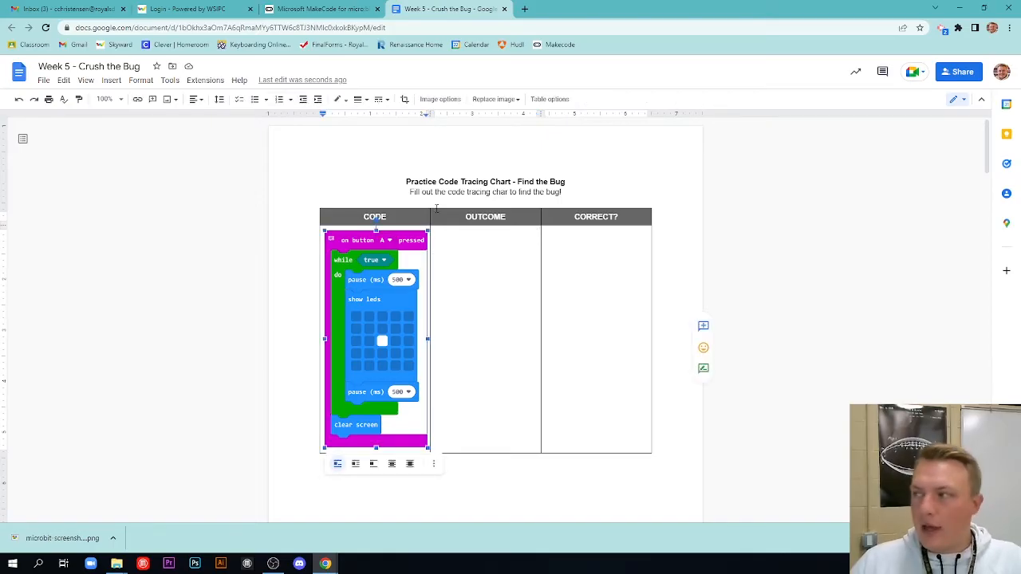
{"action": "mouse_move", "coordinate": [403, 99]}
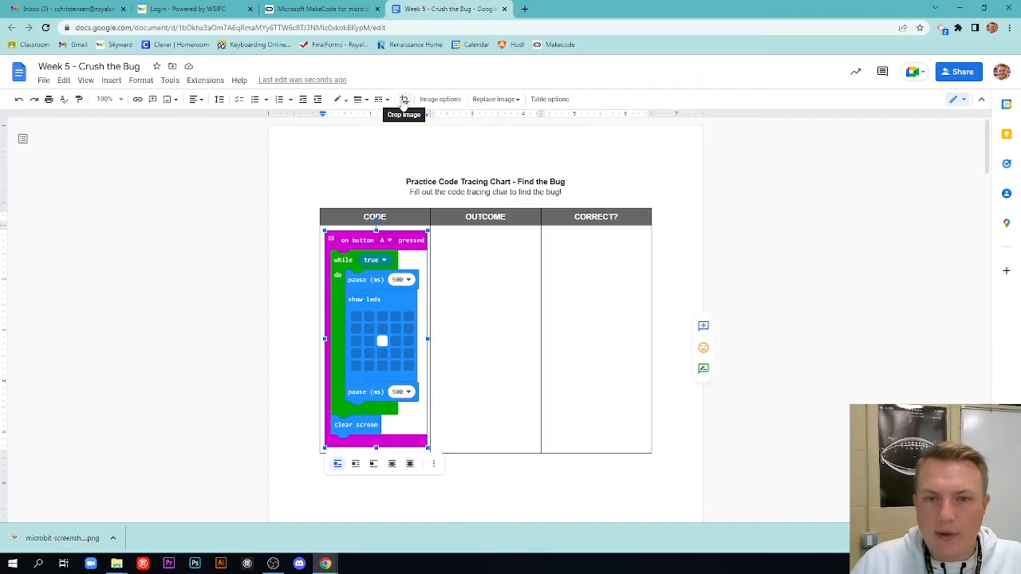
{"action": "left_click", "coordinate": [404, 99]}
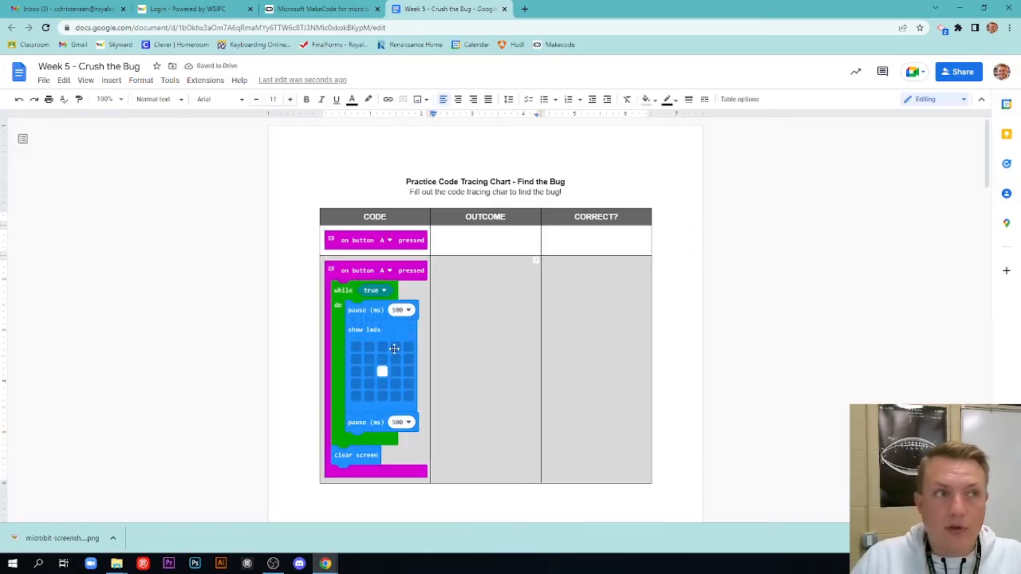
{"action": "left_click", "coordinate": [375, 367]}
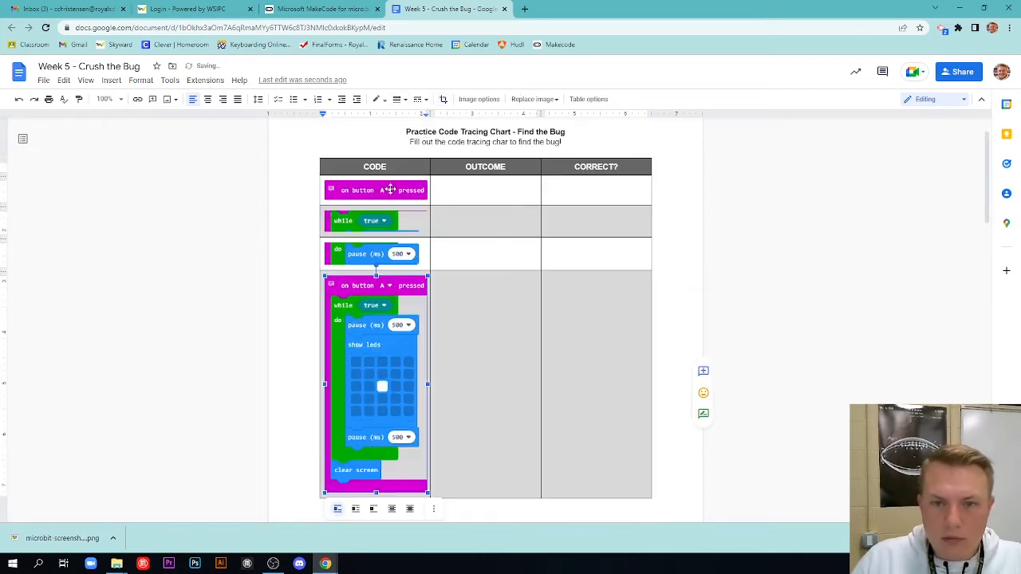
{"action": "scroll", "scroll_direction": "down", "scroll_amount": 3}
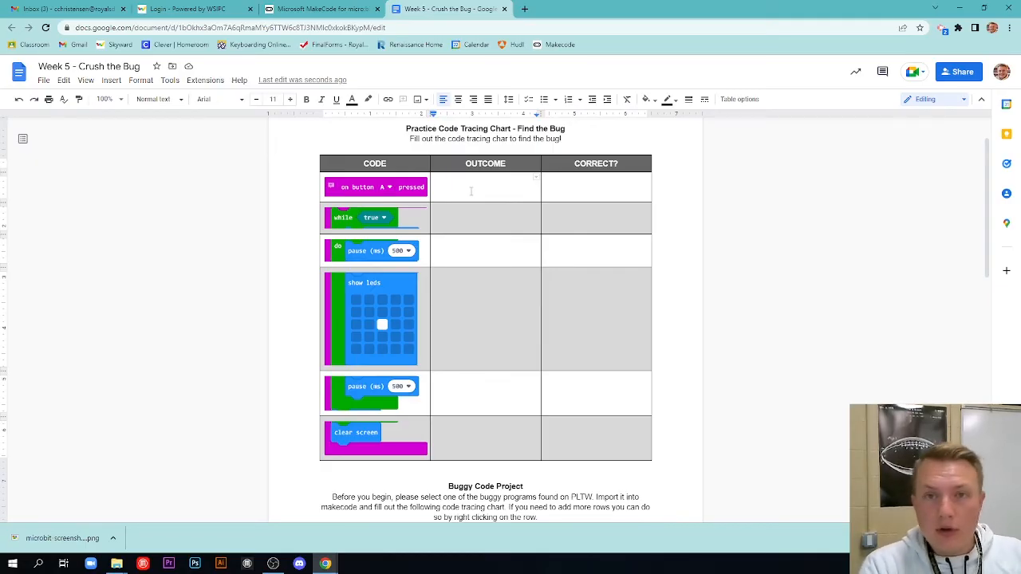
Step: Fill the on button A pressed row: starts the program when A is pressed, marked Yes
{"action": "type", "text": "Starts the program when you"}
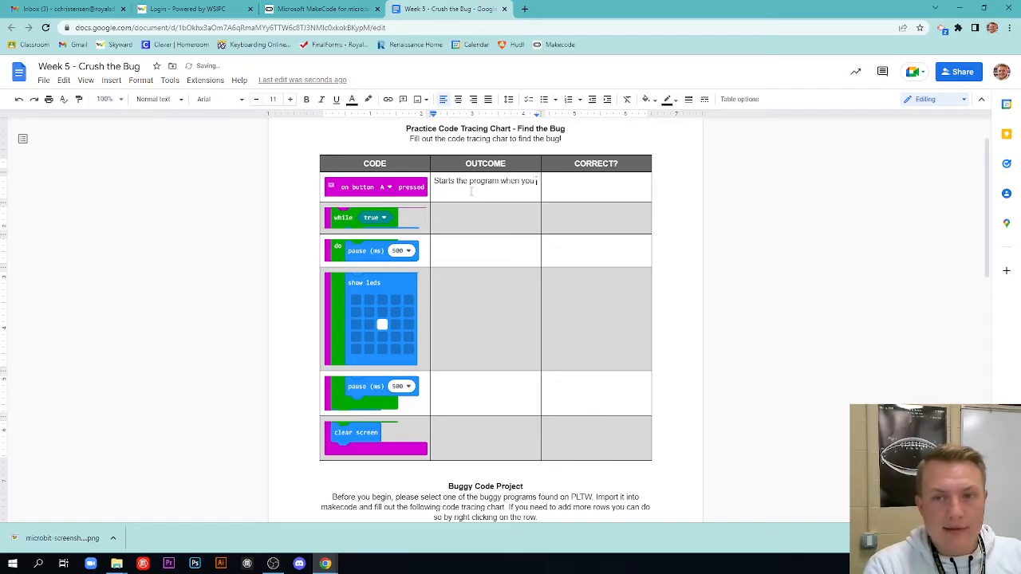
{"action": "type", "text": "press the A button"}
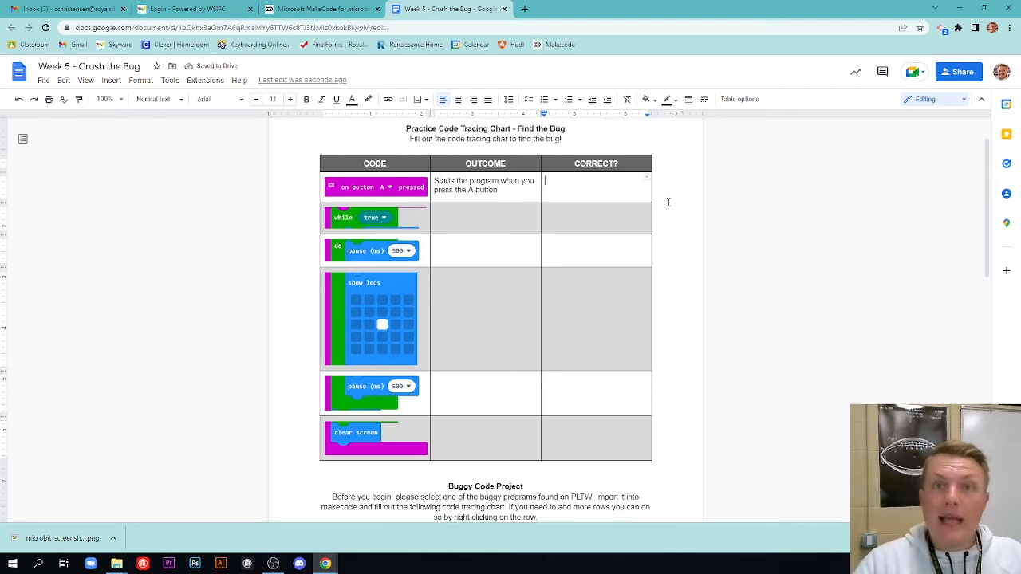
{"action": "type", "text": "Yes"}
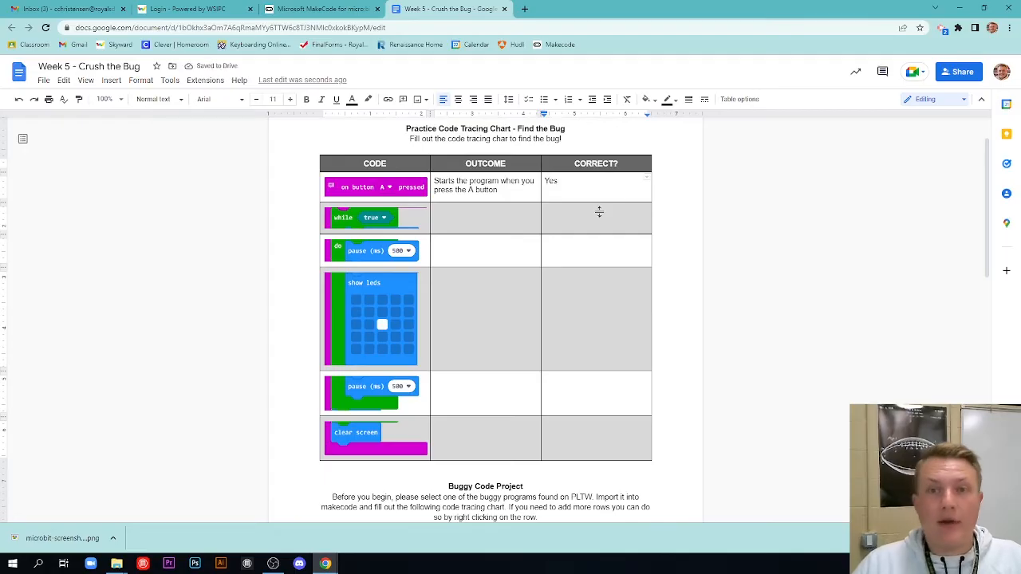
Step: Enter 'Loop forever' as the while row's outcome and return to the MakeCode program
{"action": "left_click", "coordinate": [485, 217]}
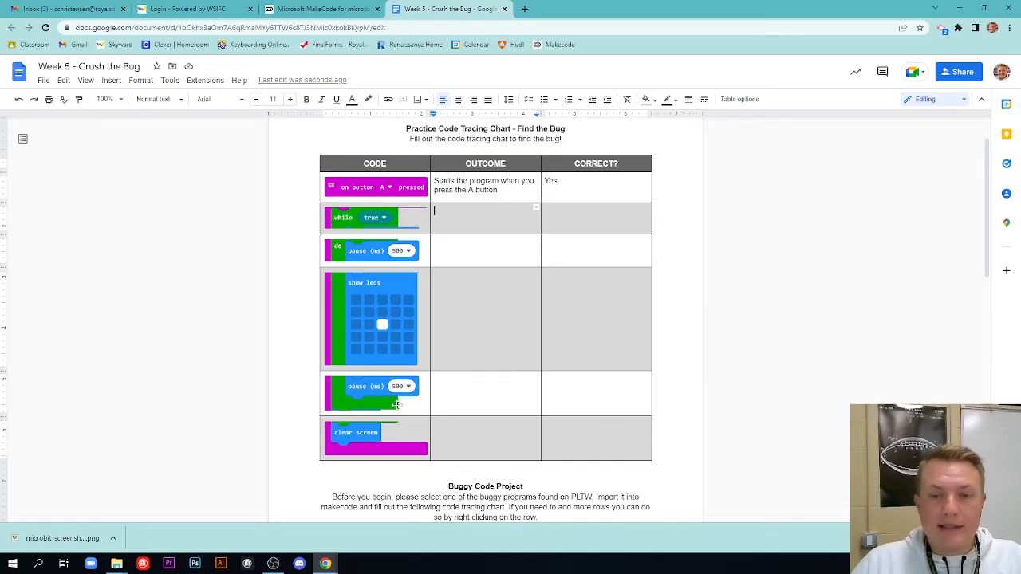
{"action": "mouse_move", "coordinate": [325, 329]}
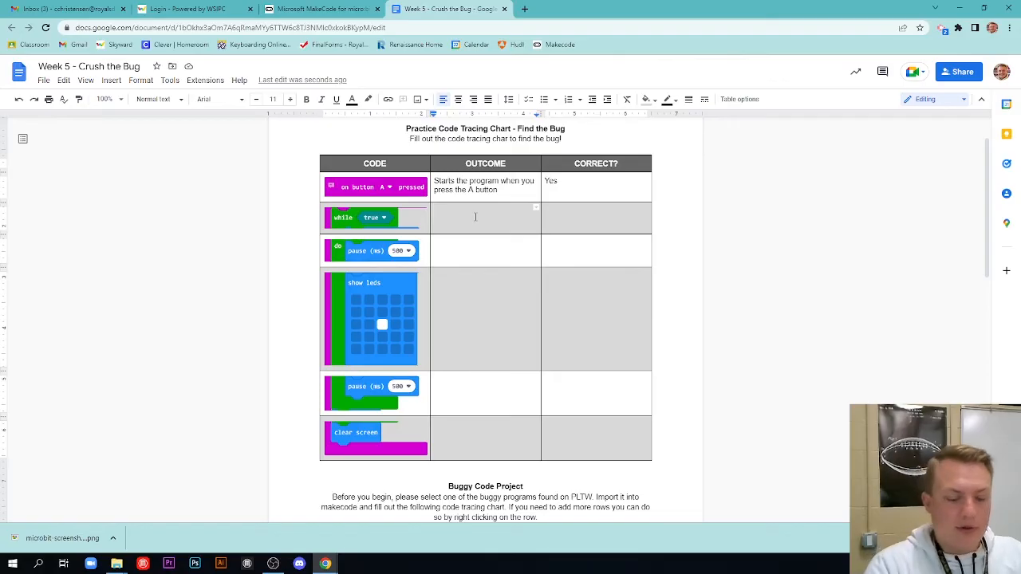
{"action": "type", "text": "Loop forever"}
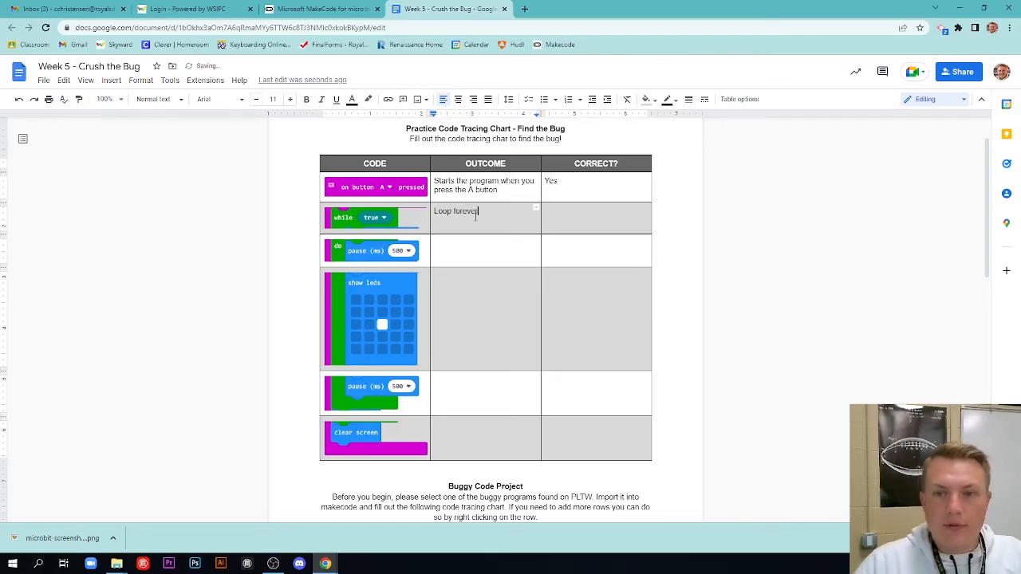
{"action": "left_click", "coordinate": [329, 10]}
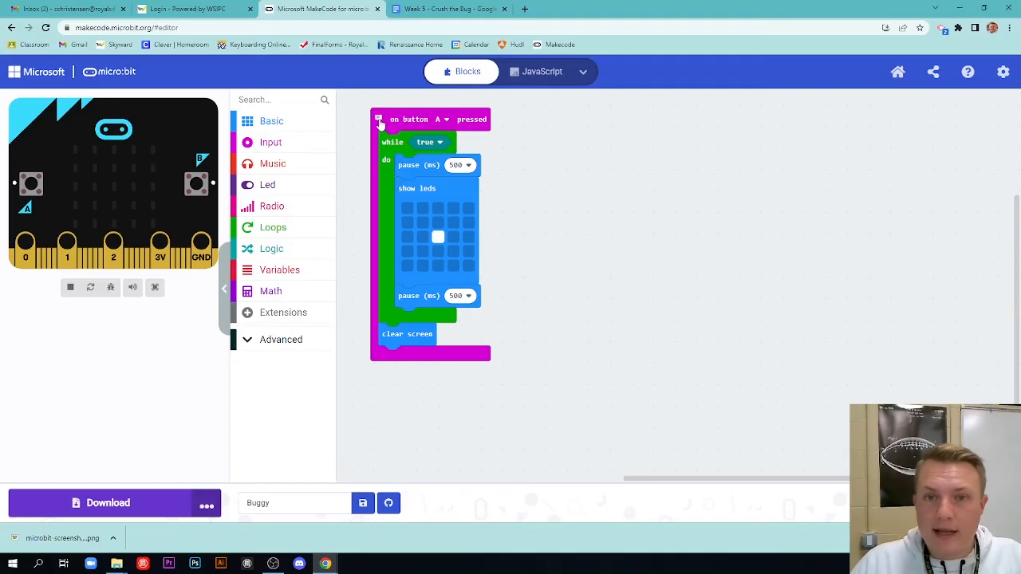
Step: Show the on button A pressed block's comment describing the program blinking a light forever
{"action": "left_click", "coordinate": [379, 119]}
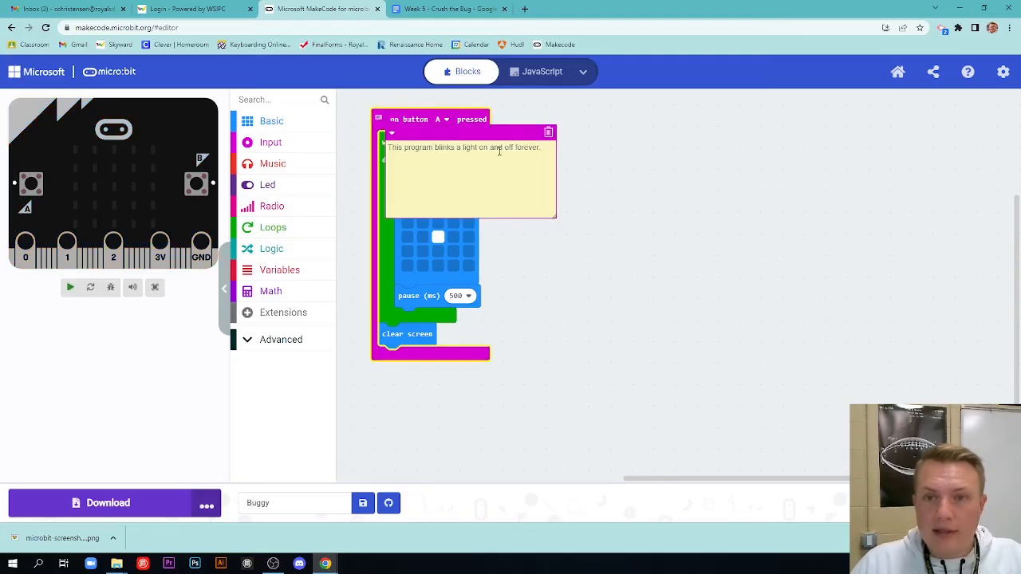
{"action": "left_click", "coordinate": [71, 287]}
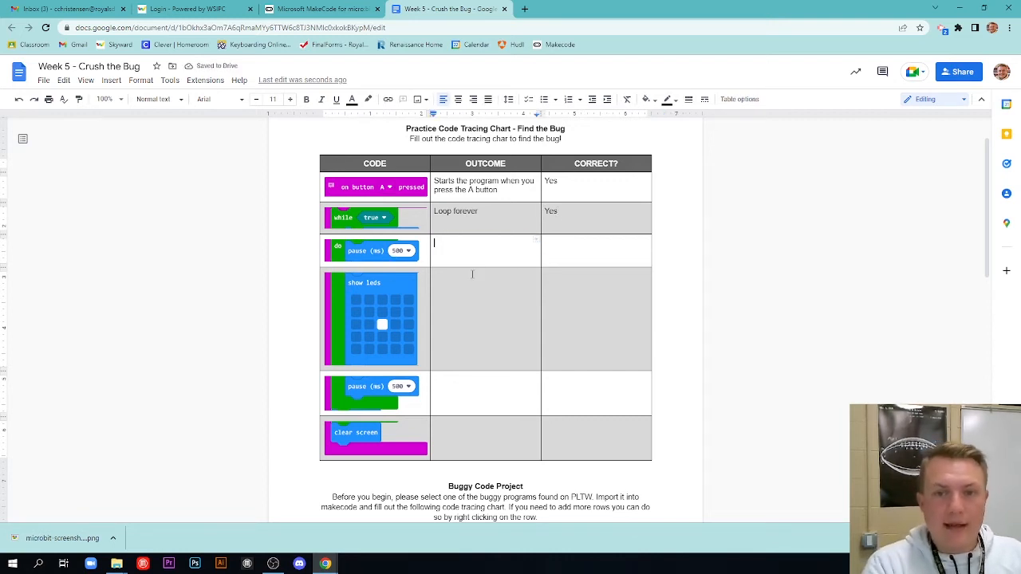
Step: Fill the first pause row 'Pause .5 seconds' and the show leds row 'Turns on the LEDS', both marked Yes
{"action": "type", "text": "Pause"}
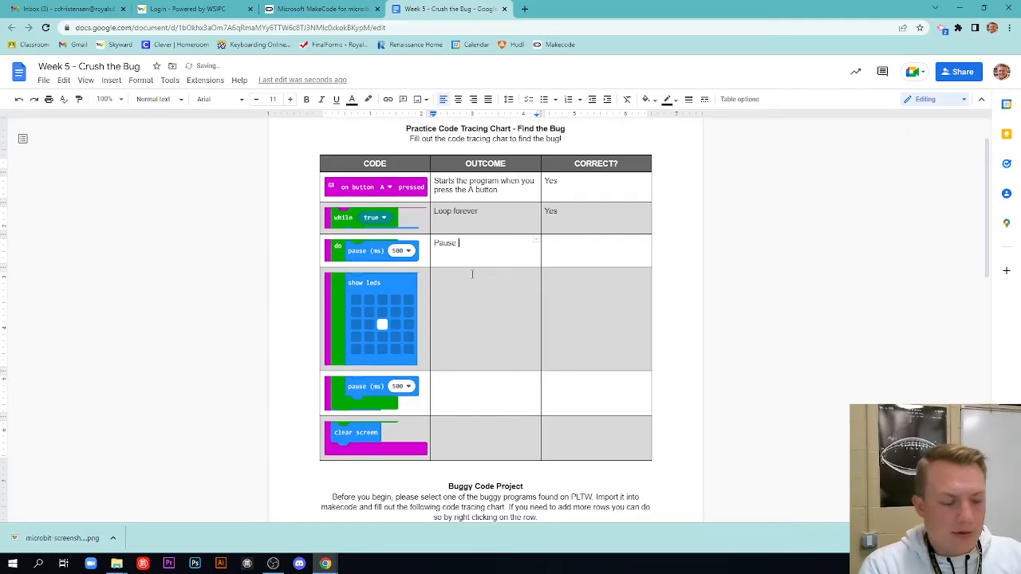
{"action": "type", "text": ".5 seconds"}
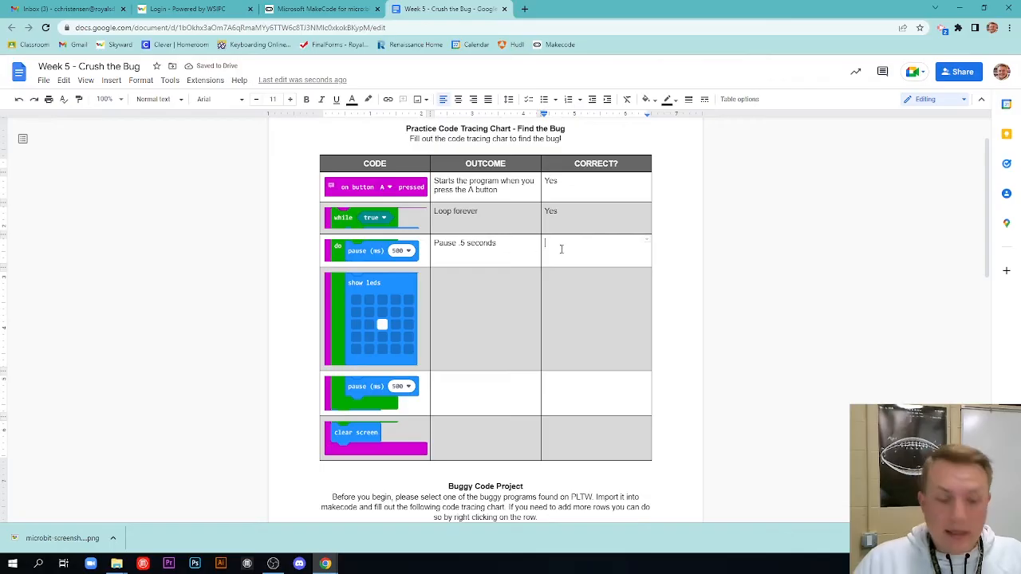
{"action": "type", "text": "Yes"}
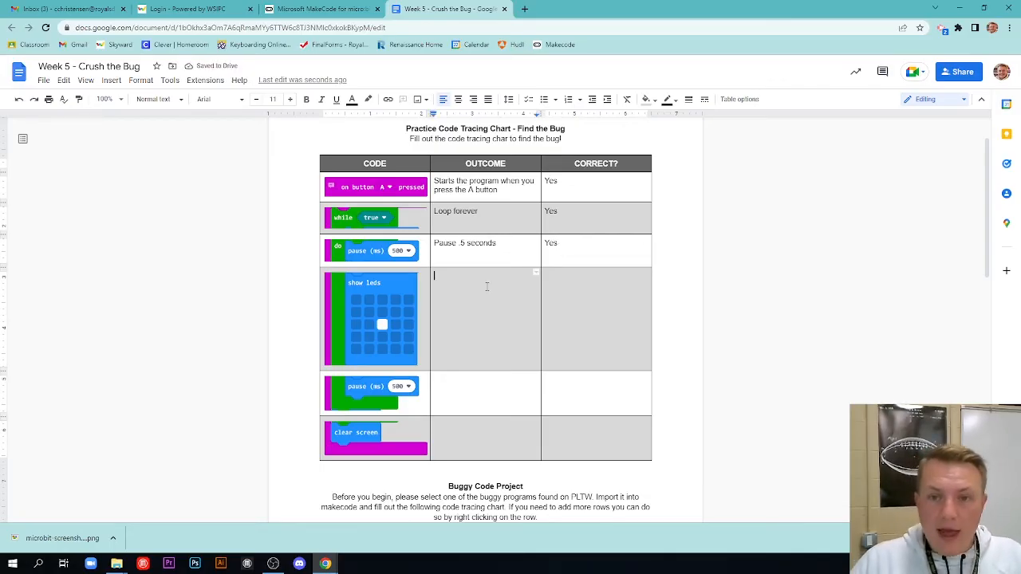
{"action": "type", "text": "Turns"}
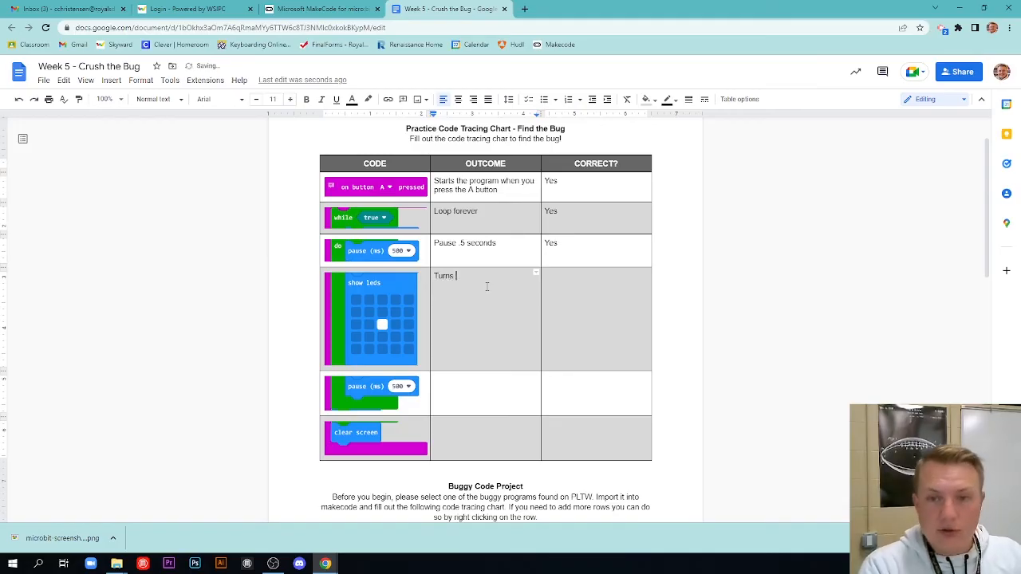
{"action": "type", "text": "on the LEDS"}
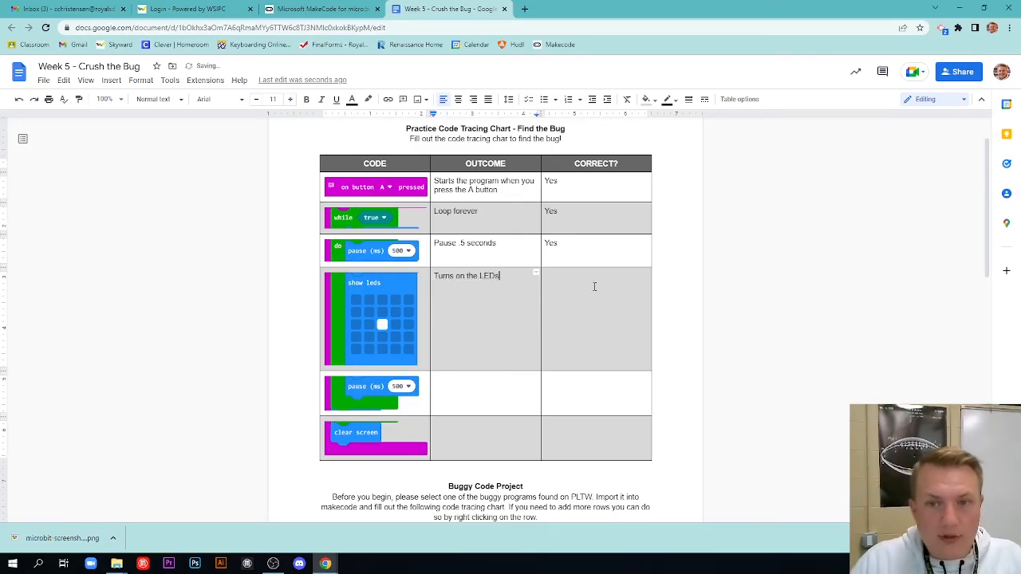
{"action": "type", "text": "Yes"}
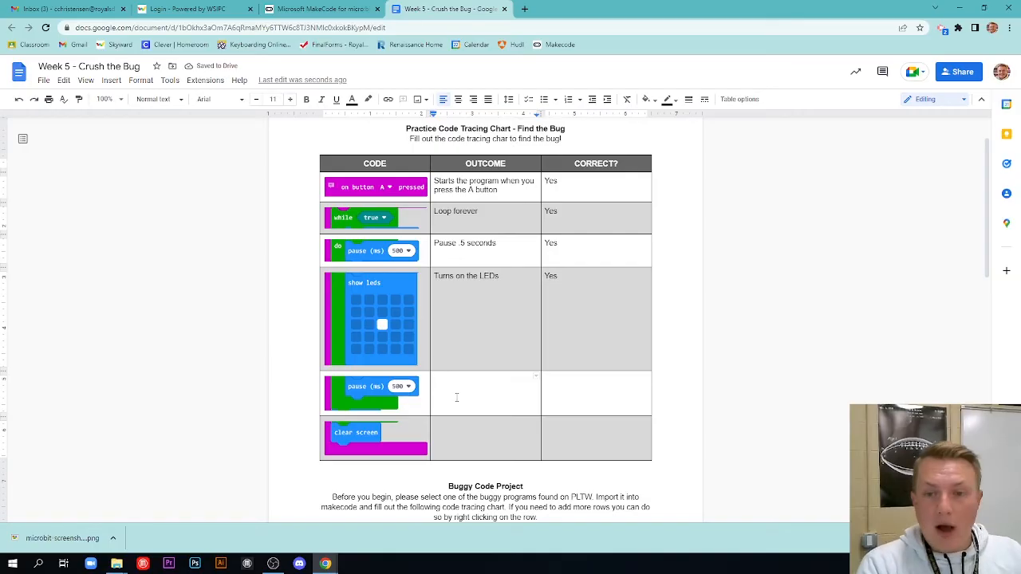
Step: Fill the second pause row 'Pause for .5 seconds (Loop ends here)', marked Yes
{"action": "type", "text": "Pause for .5 seconds"}
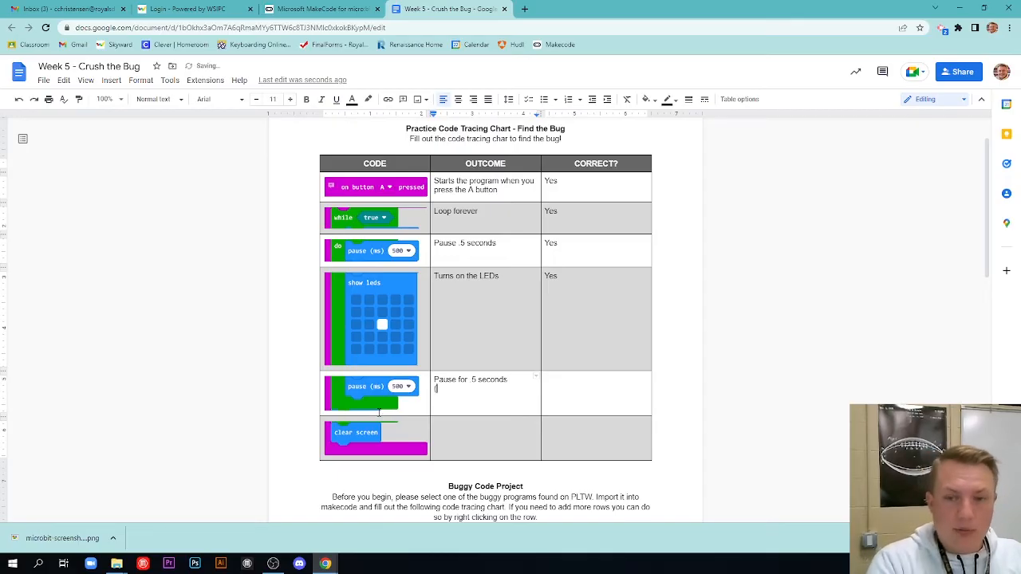
{"action": "type", "text": "(Loop ends here"}
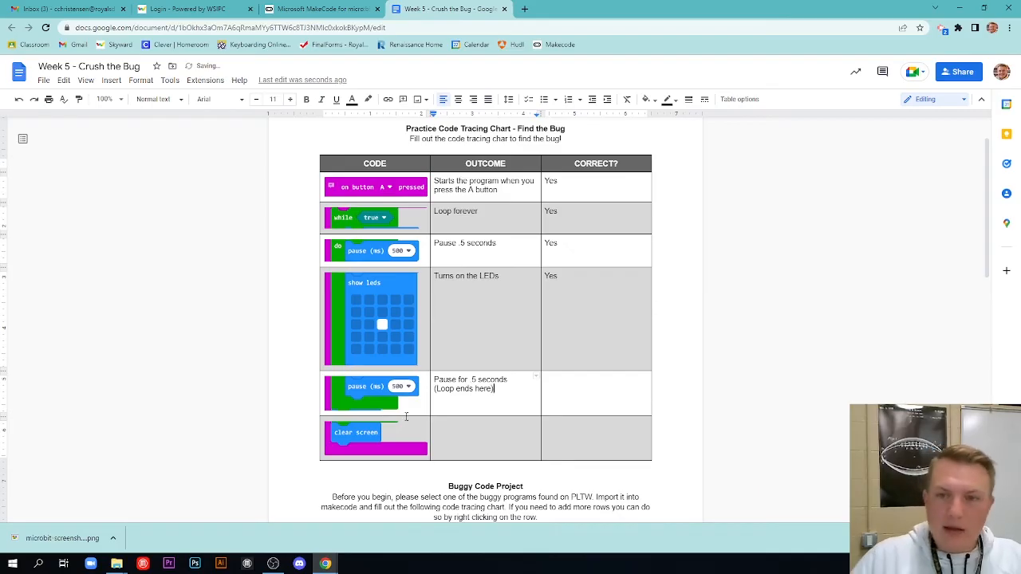
{"action": "left_click", "coordinate": [602, 389]}
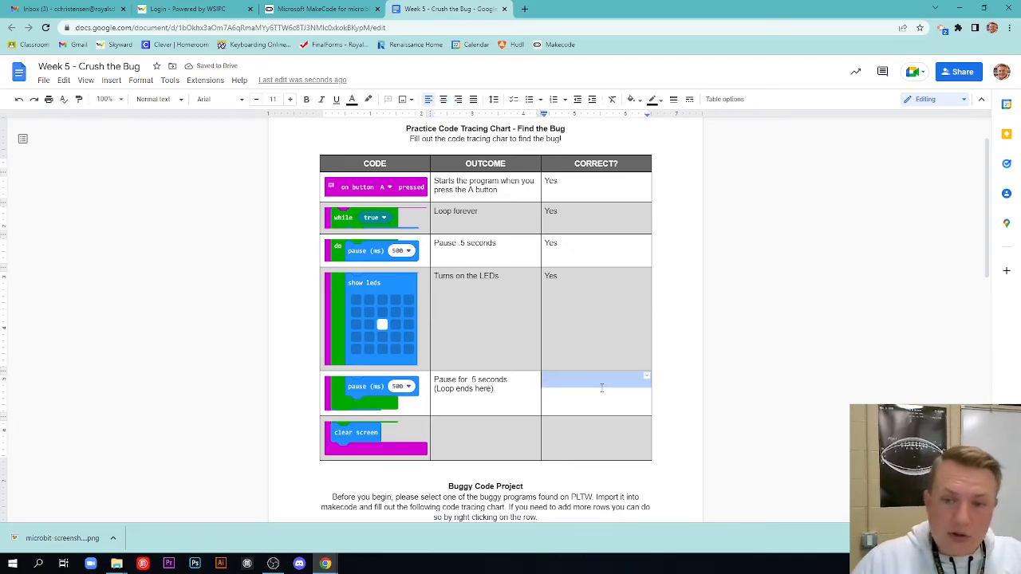
{"action": "type", "text": "Yes"}
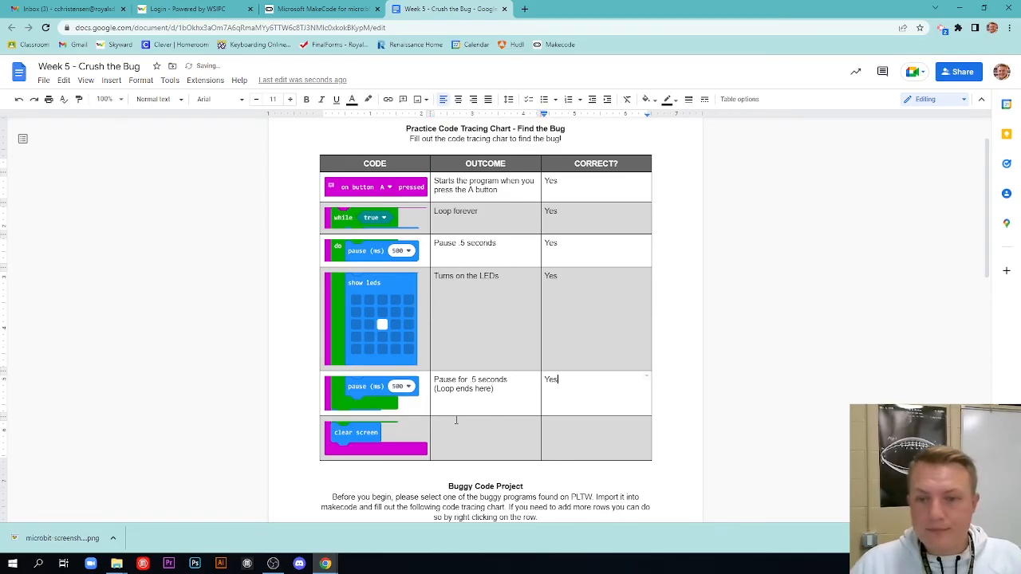
{"action": "scroll", "scroll_direction": "down", "scroll_amount": 3}
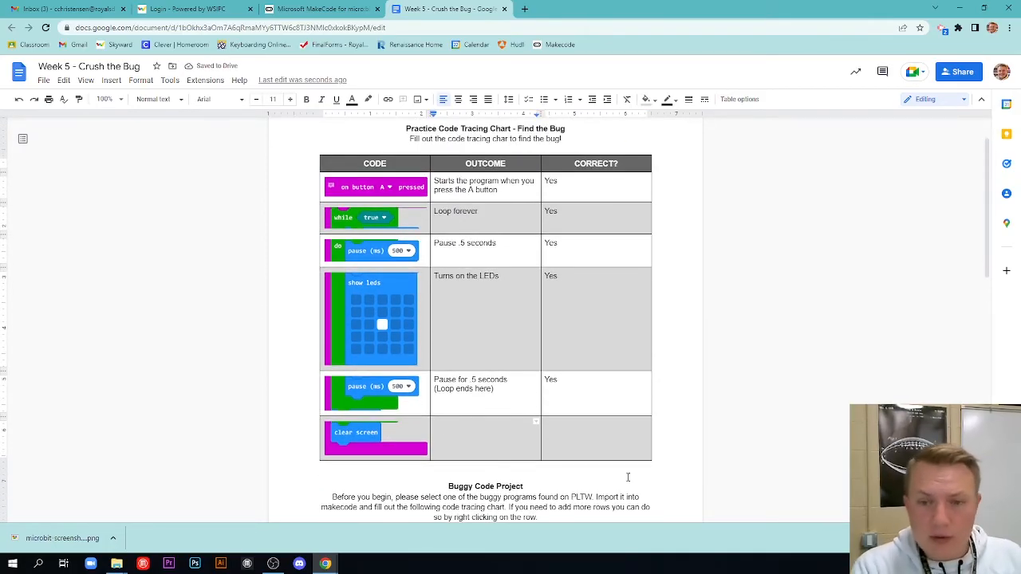
Step: Enter 'Turns the lights off (Program ends)' as the clear screen row's outcome
{"action": "type", "text": "Turns the lights"}
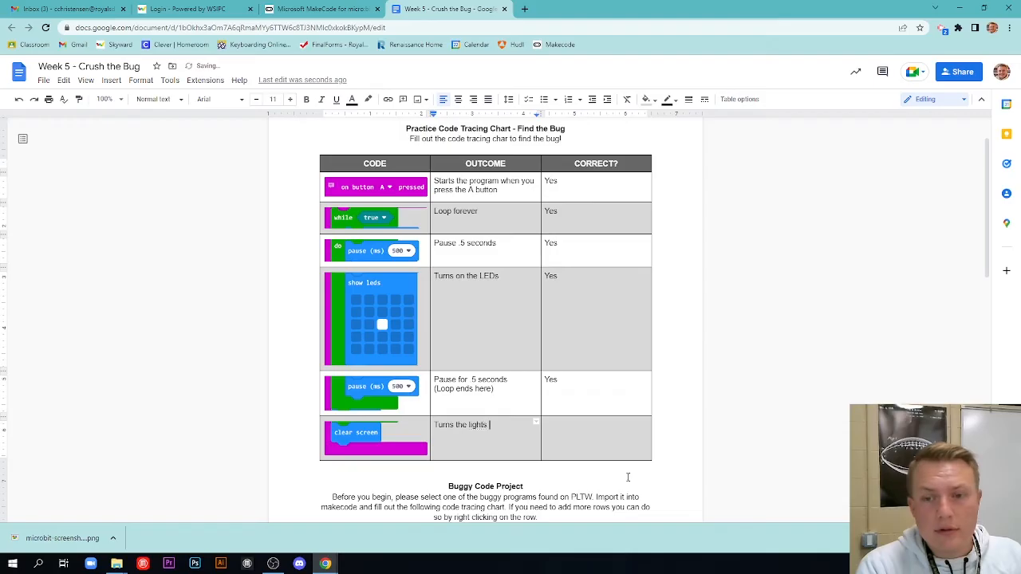
{"action": "type", "text": "off"}
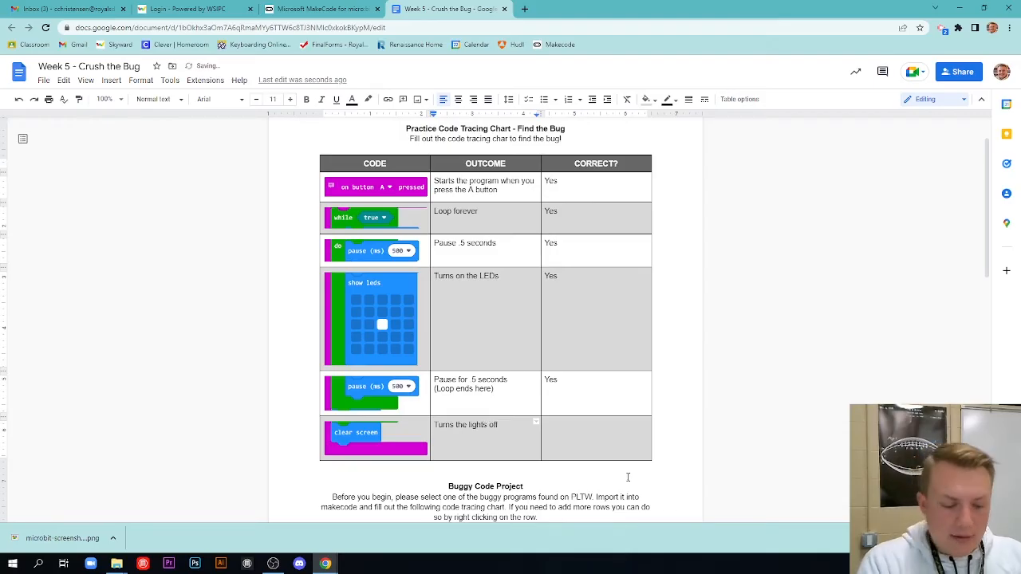
{"action": "type", "text": "(Program ends"}
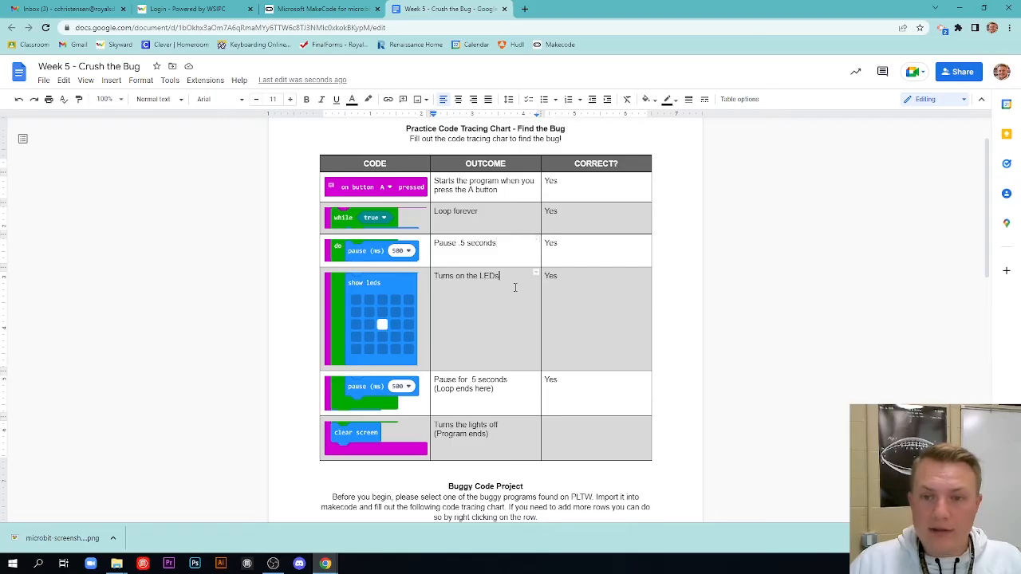
{"action": "mouse_move", "coordinate": [514, 289]}
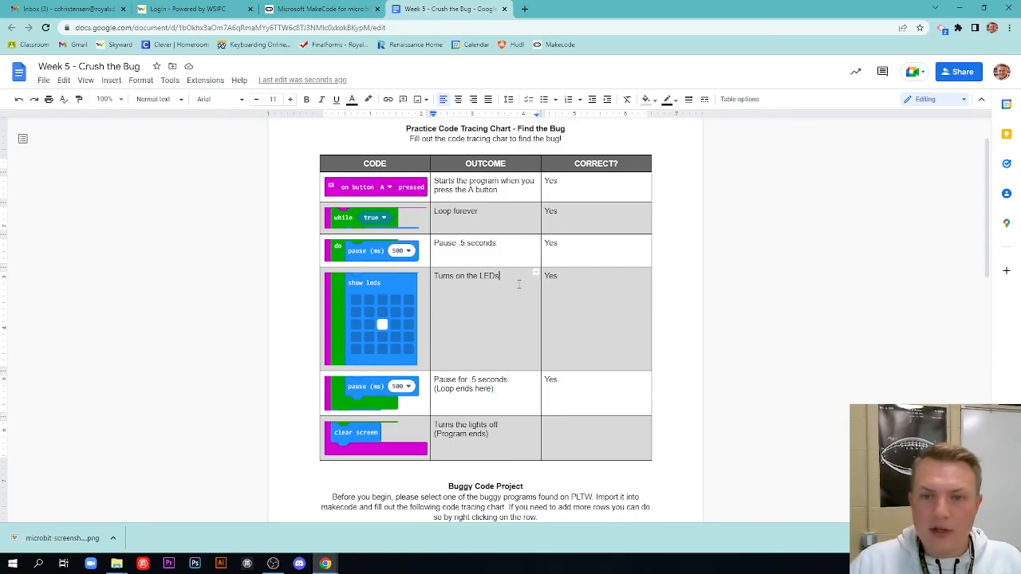
{"action": "mouse_move", "coordinate": [511, 313]}
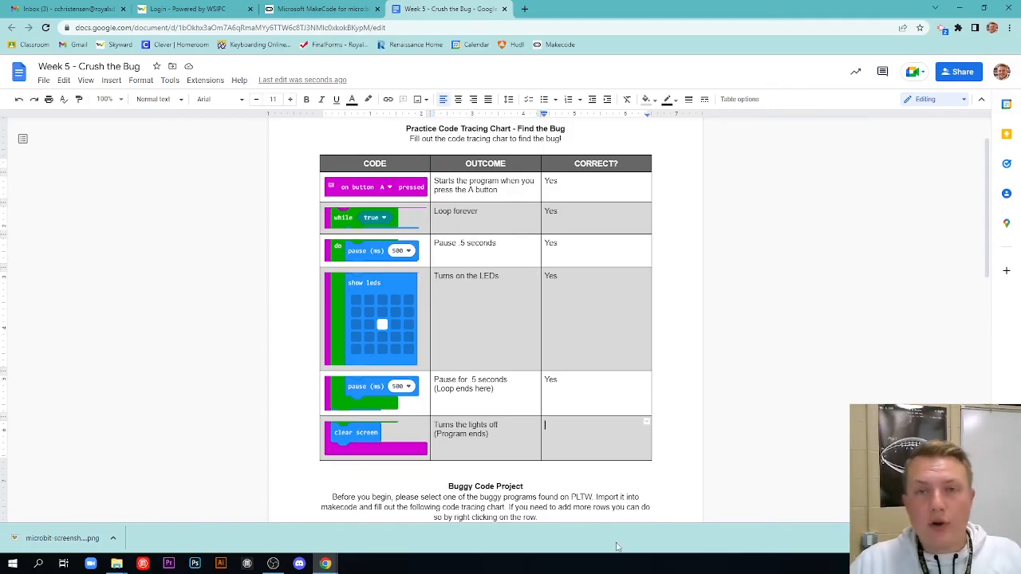
Step: Mark the clear screen row 'No - the clear screen command needs to be in the loop'
{"action": "type", "text": "No"}
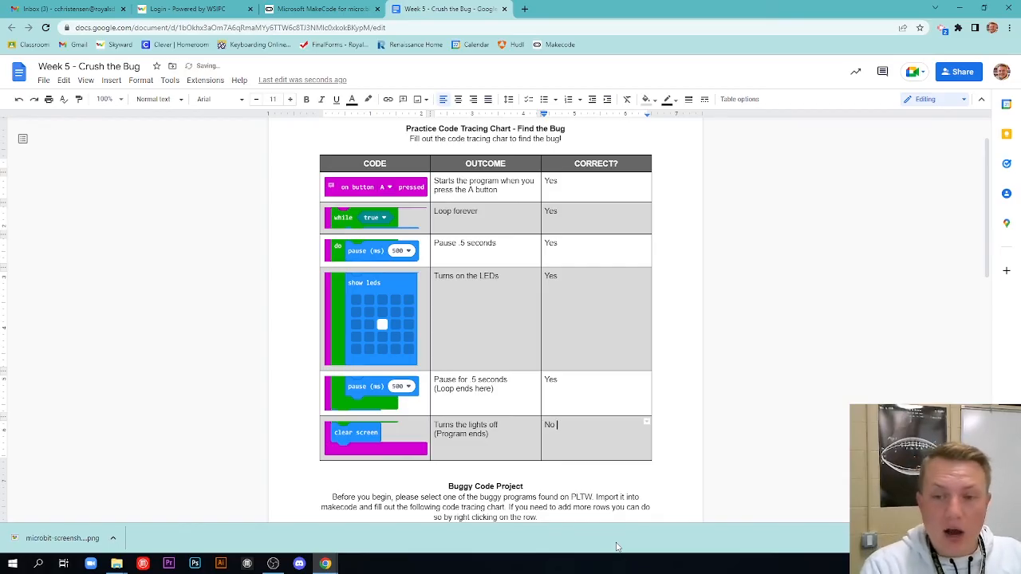
{"action": "type", "text": "- the clear"}
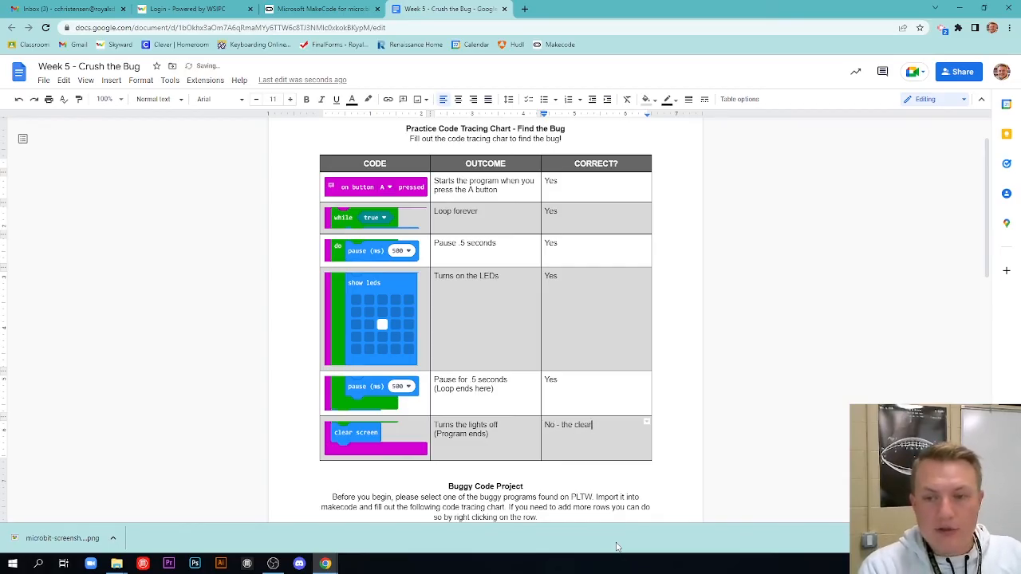
{"action": "type", "text": "screen command"}
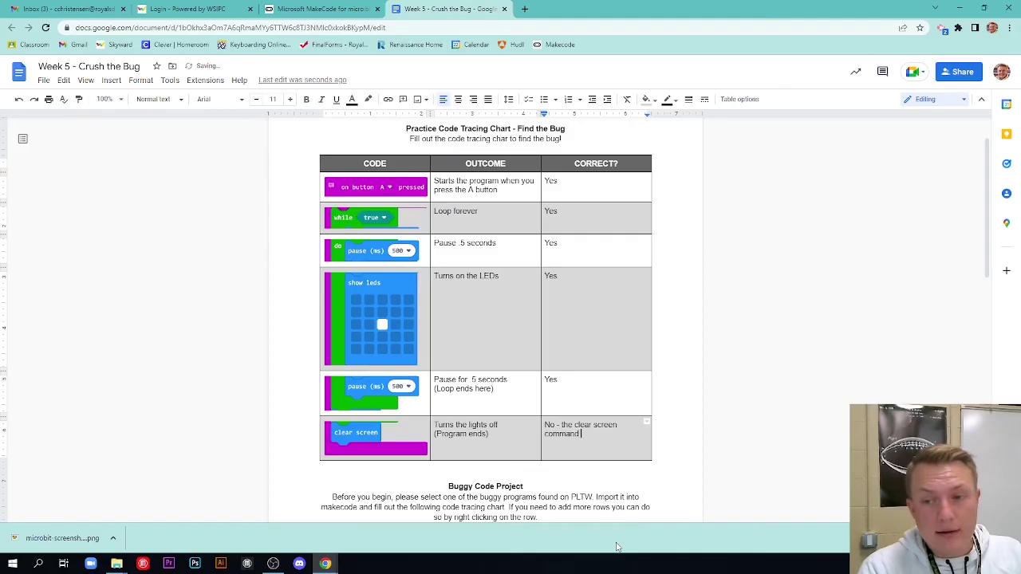
{"action": "type", "text": "needs to be i the loop"}
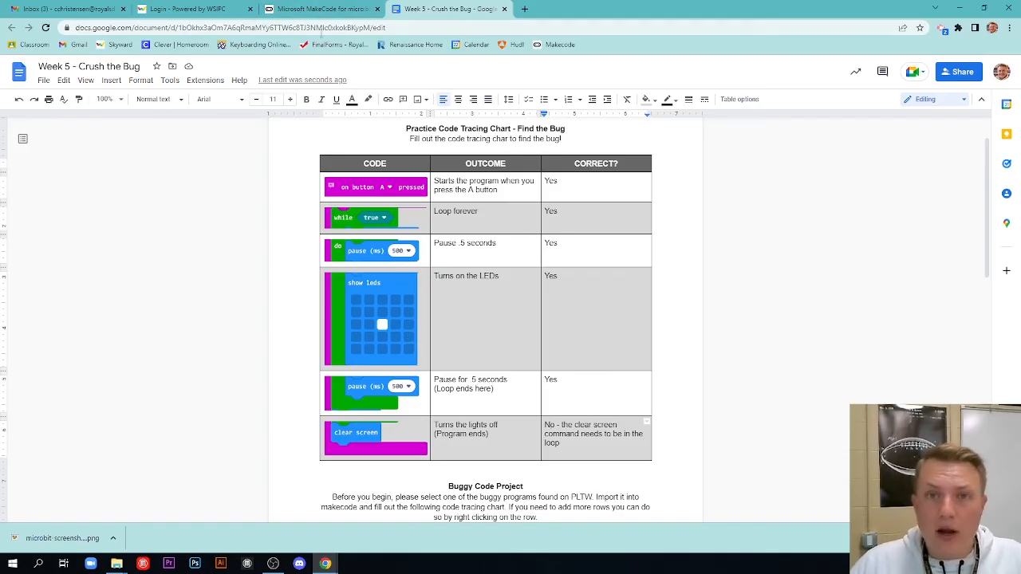
{"action": "left_click", "coordinate": [338, 9]}
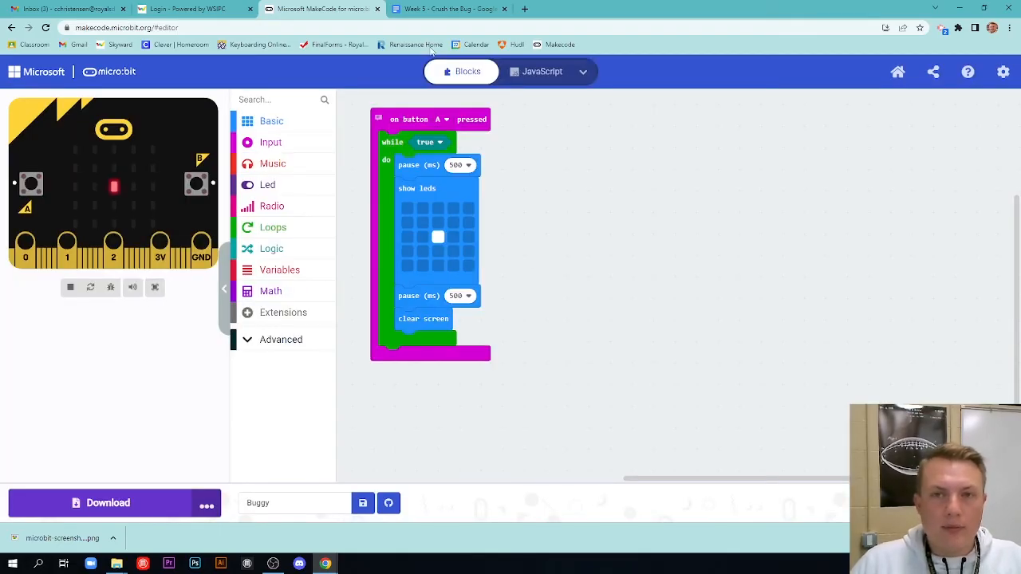
{"action": "left_click", "coordinate": [447, 9]}
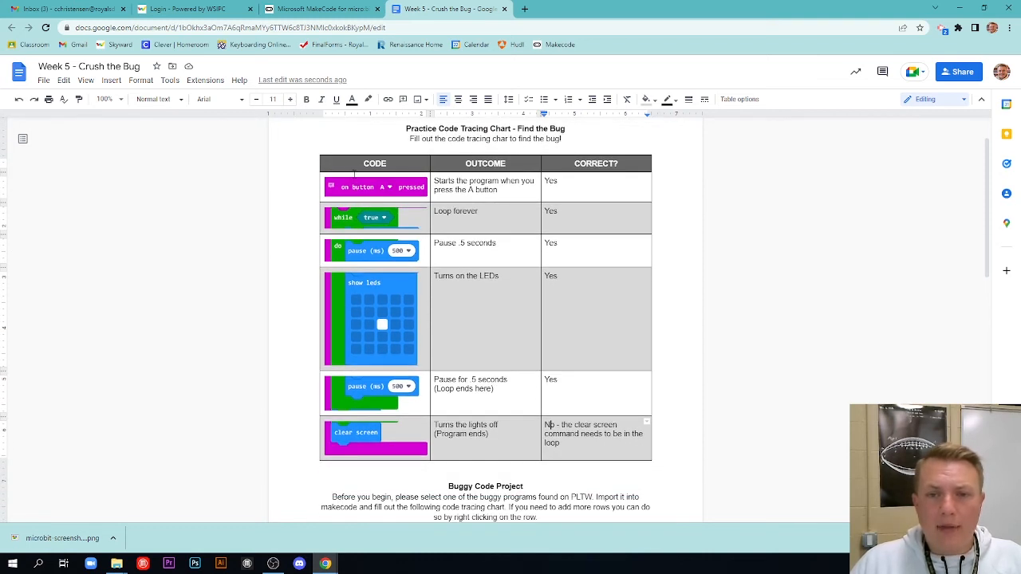
{"action": "left_click", "coordinate": [370, 319]}
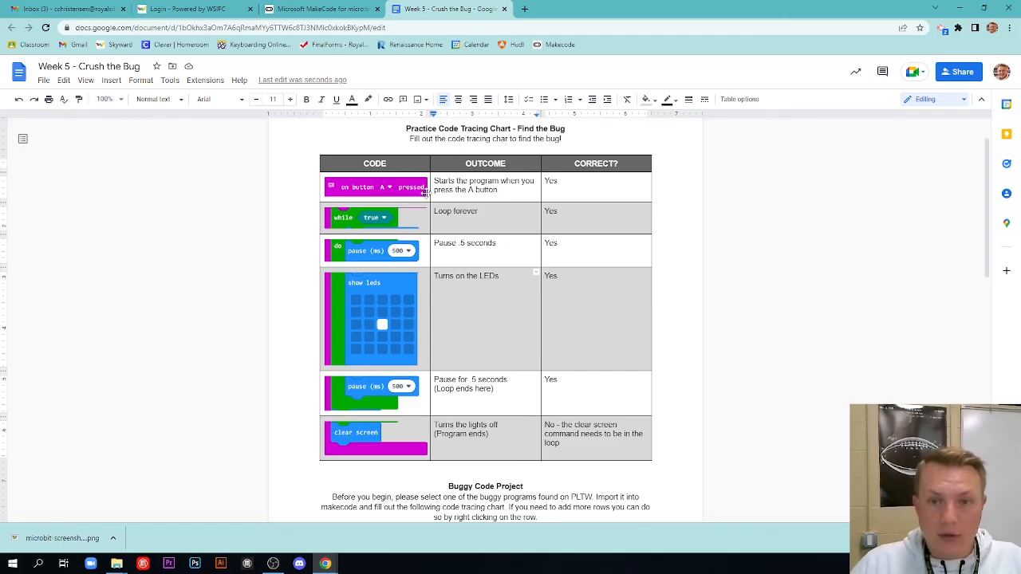
{"action": "mouse_move", "coordinate": [398, 324]}
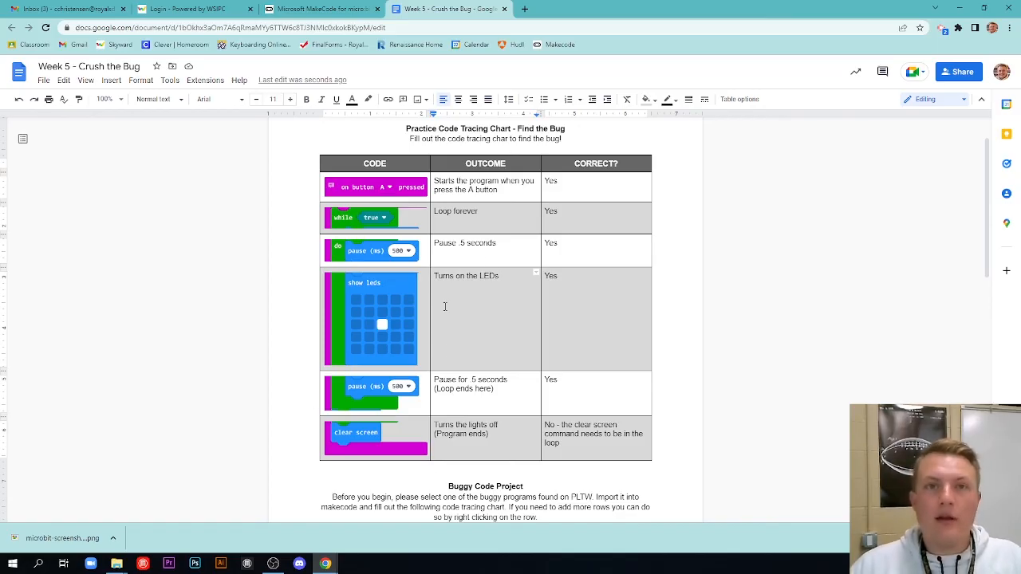
{"action": "mouse_move", "coordinate": [623, 295]}
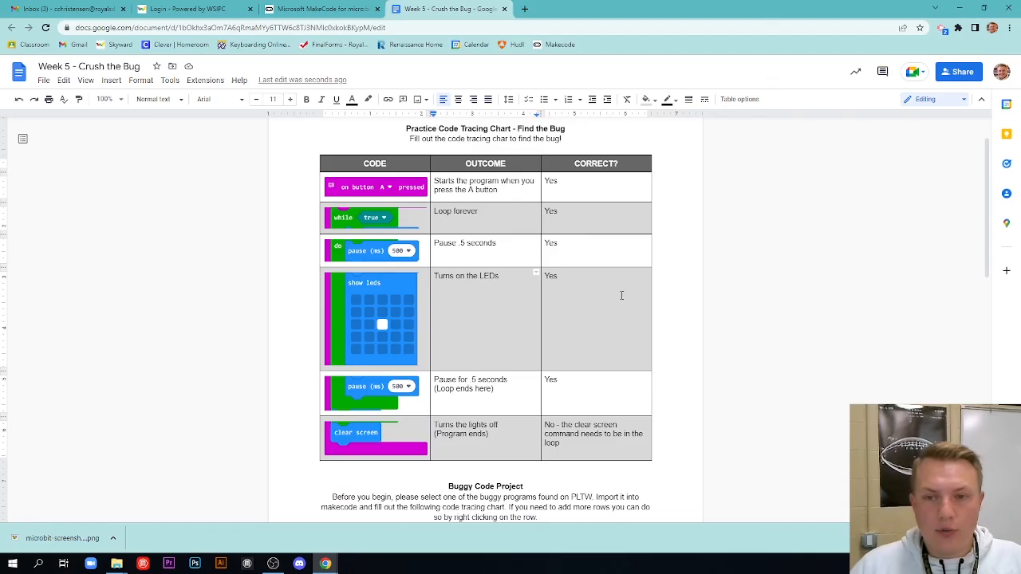